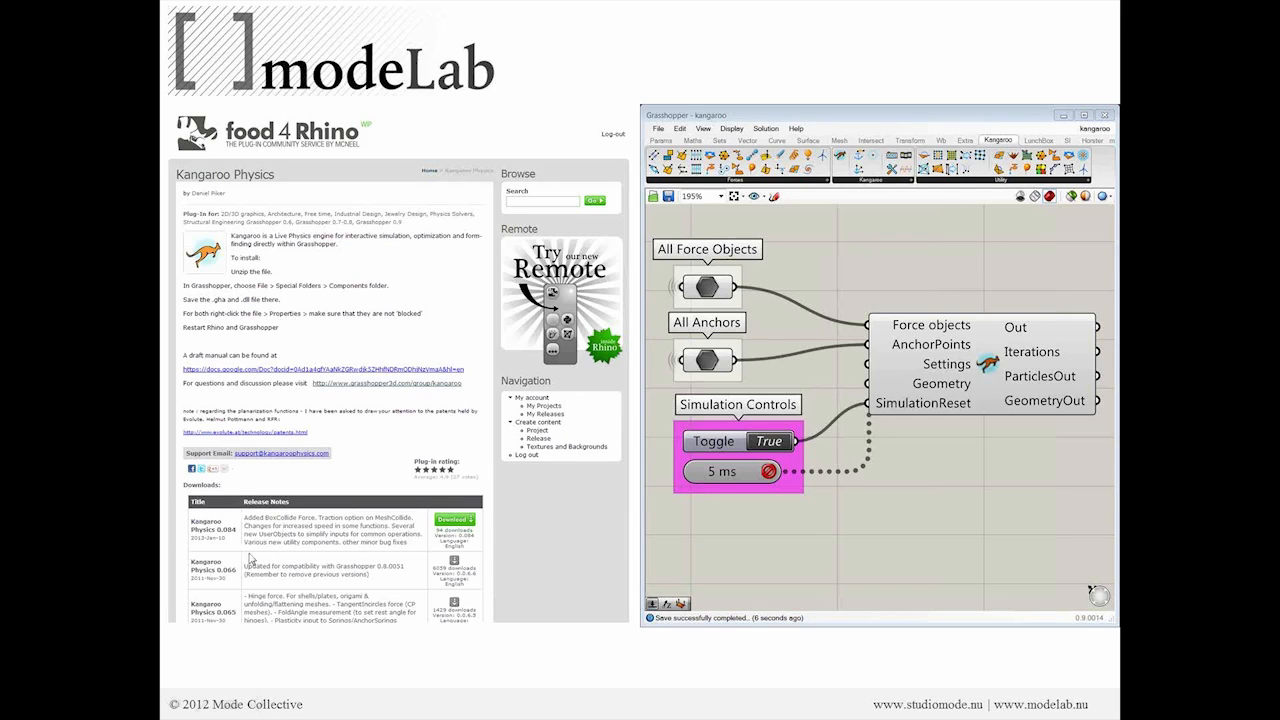
mouse_move(230, 522)
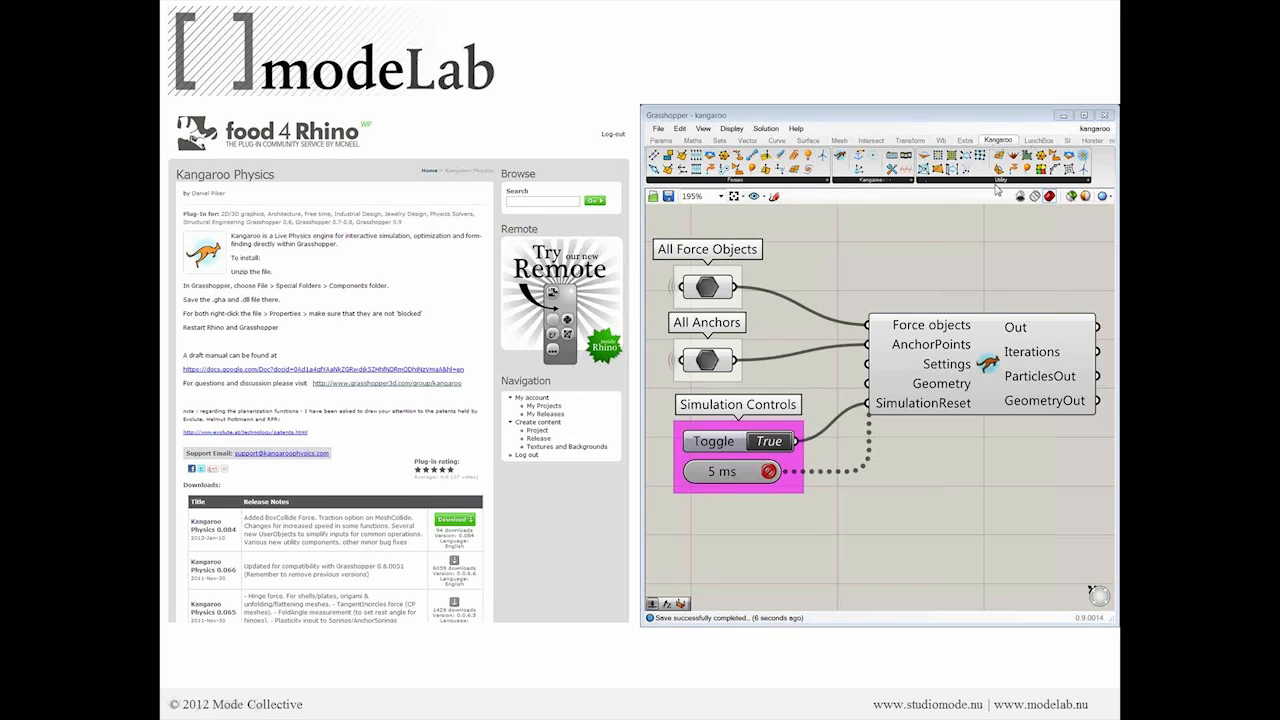
mouse_move(875, 350)
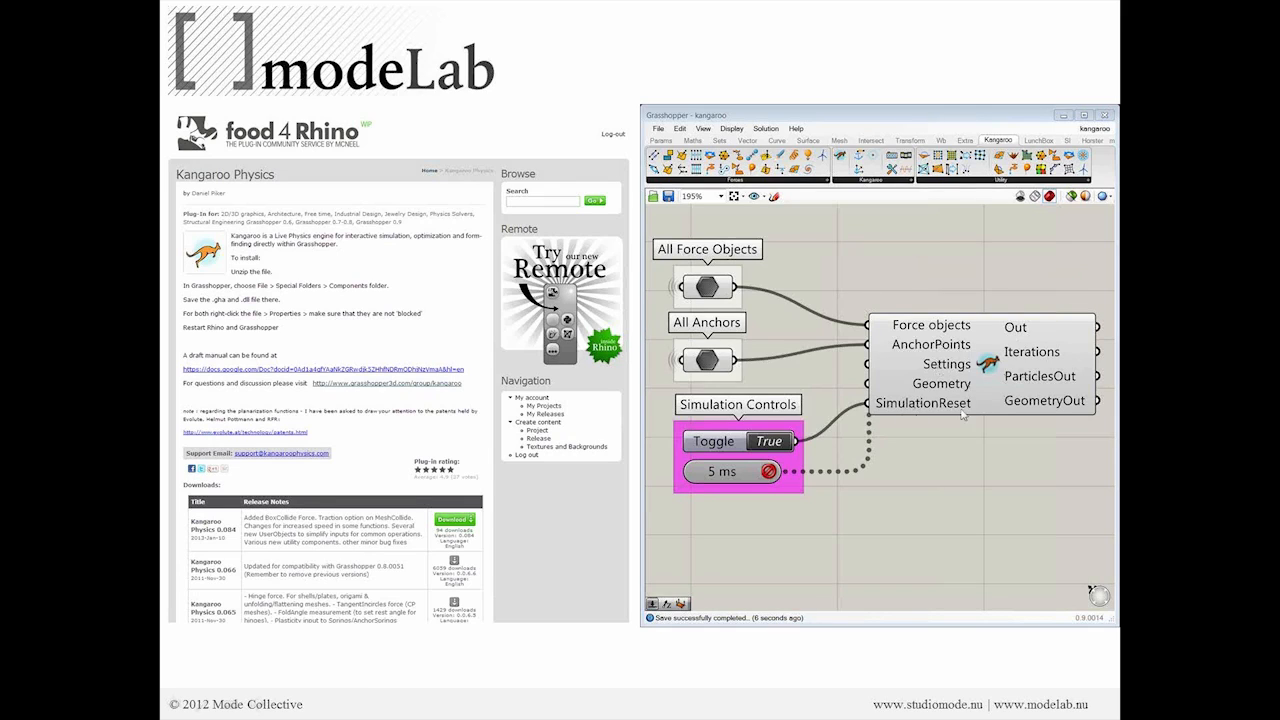
mouse_move(993, 335)
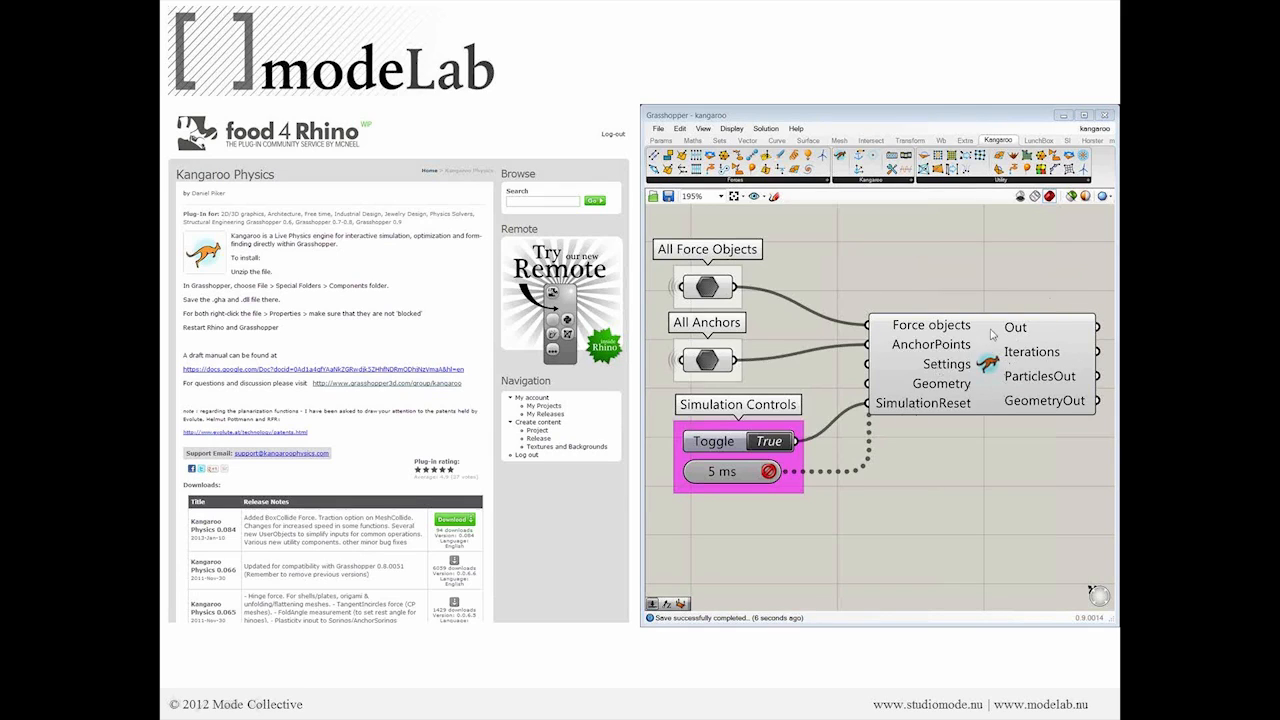
mouse_move(951, 284)
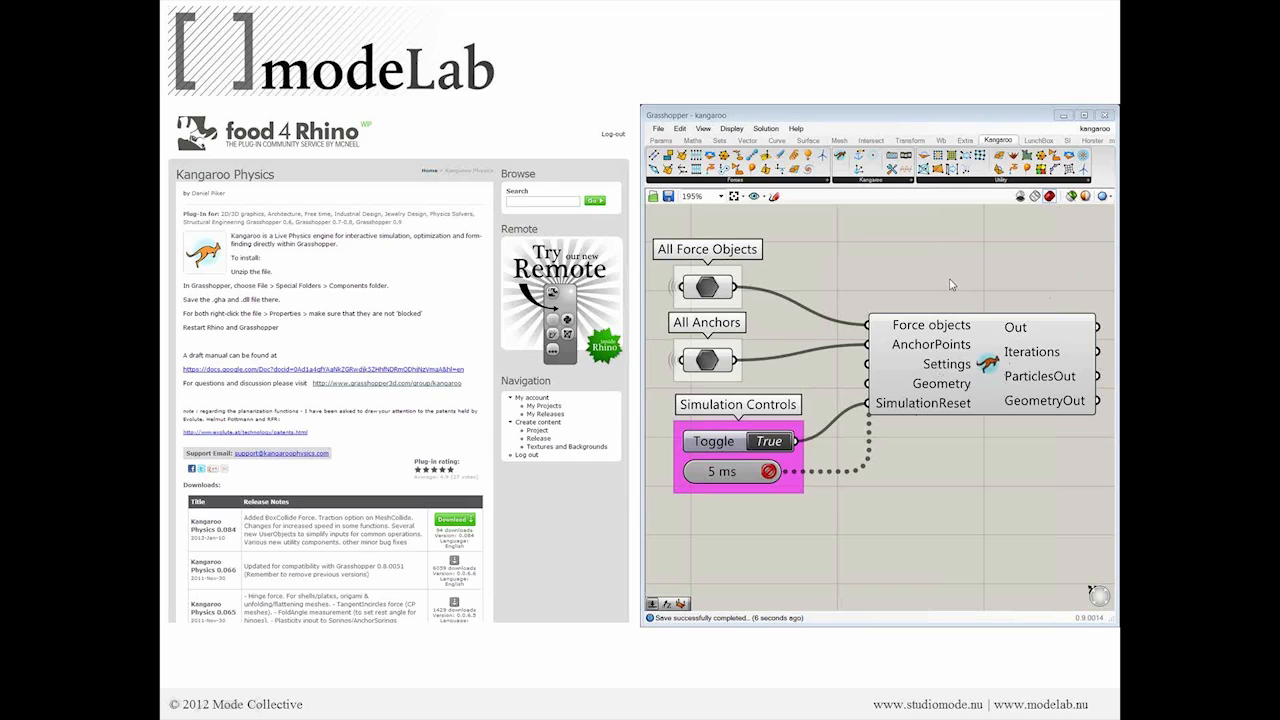
mouse_move(800, 267)
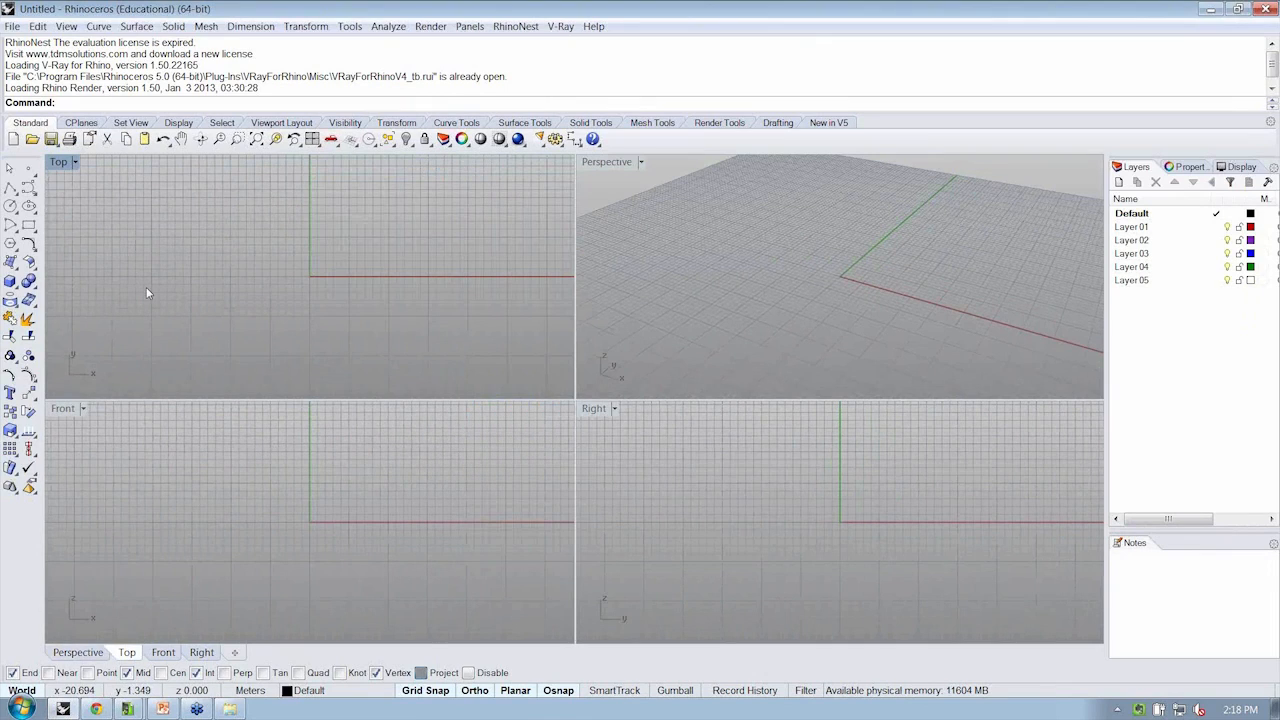
Step: Run GrasshopperFolders from the command line and open the Components folder
type("Grasshopper")
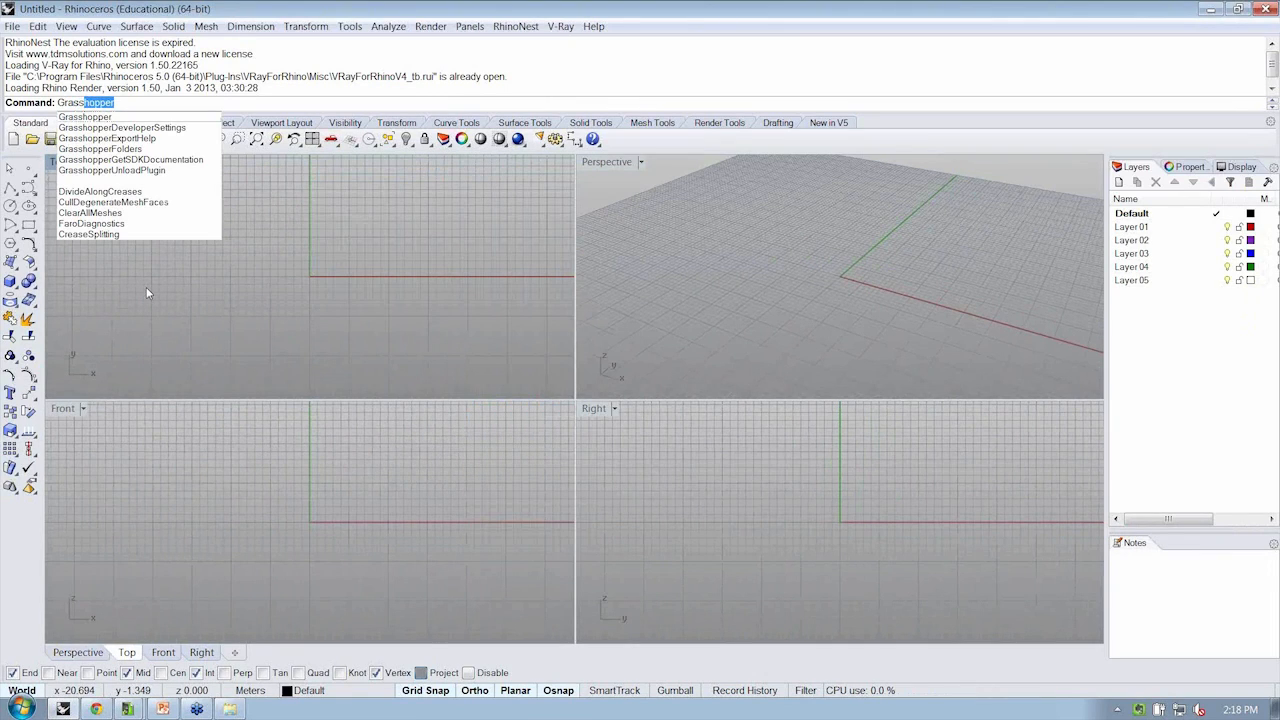
left_click(100, 148)
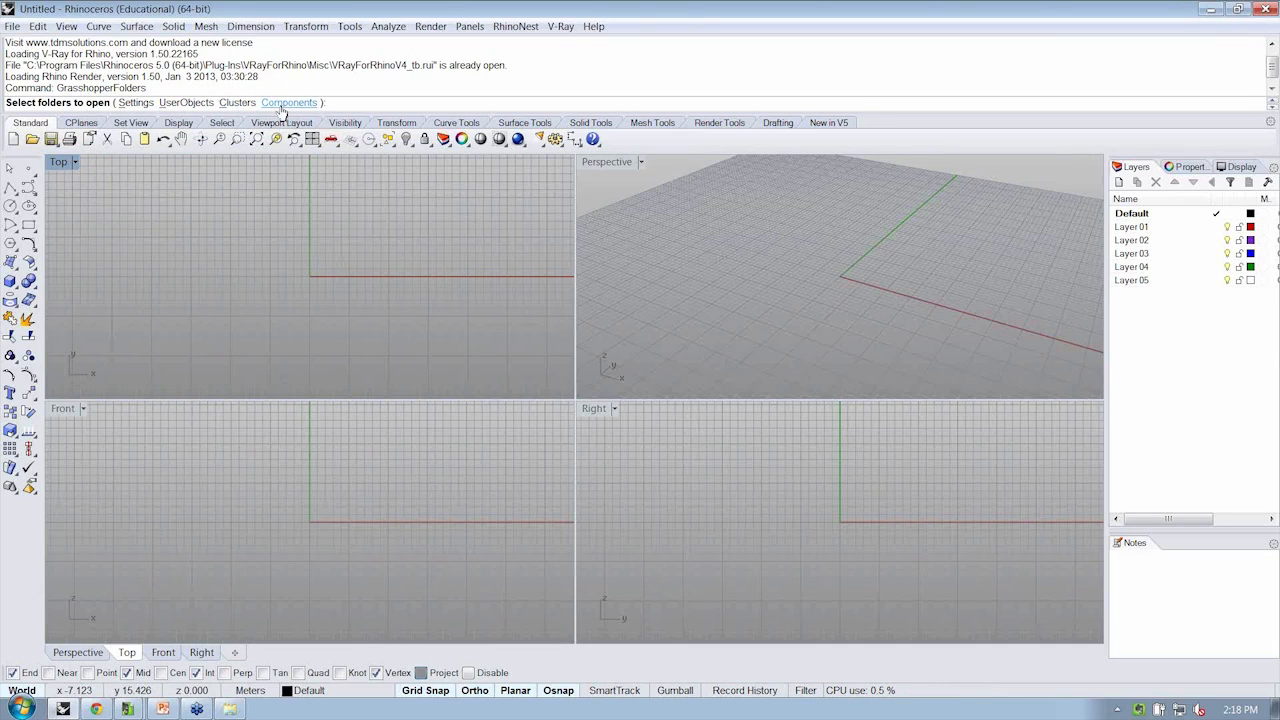
left_click(289, 102)
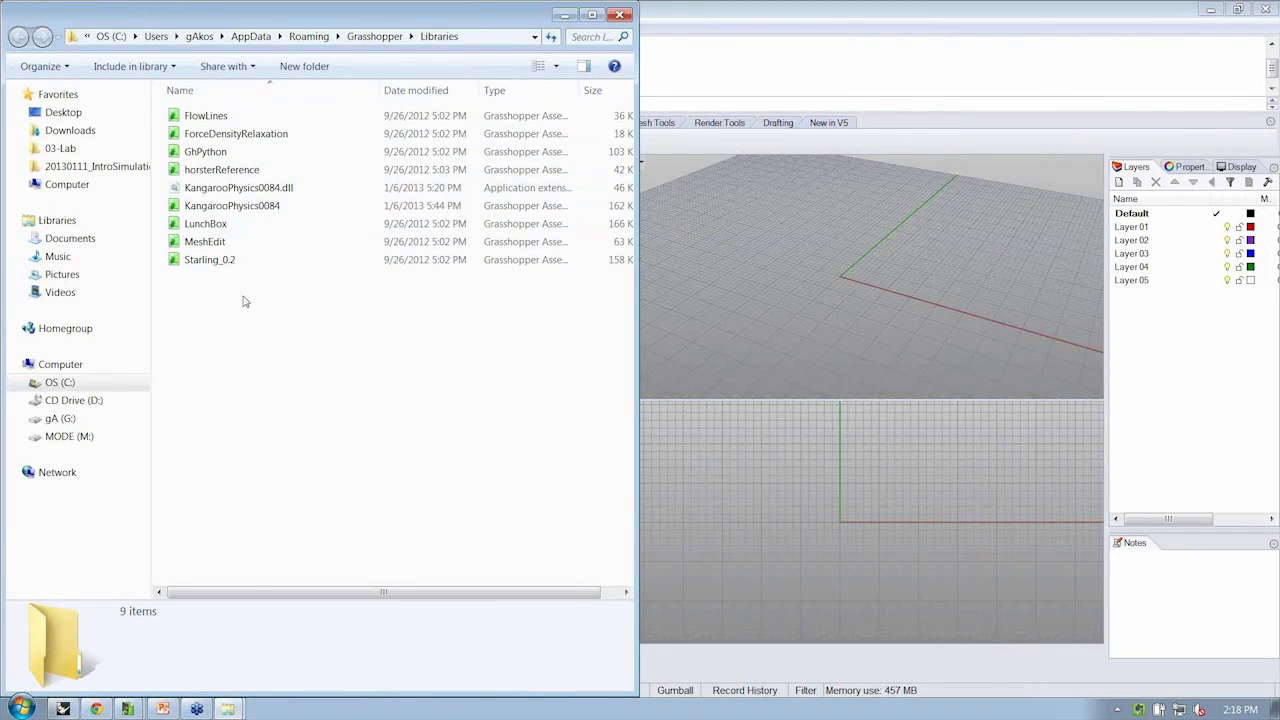
mouse_move(285, 395)
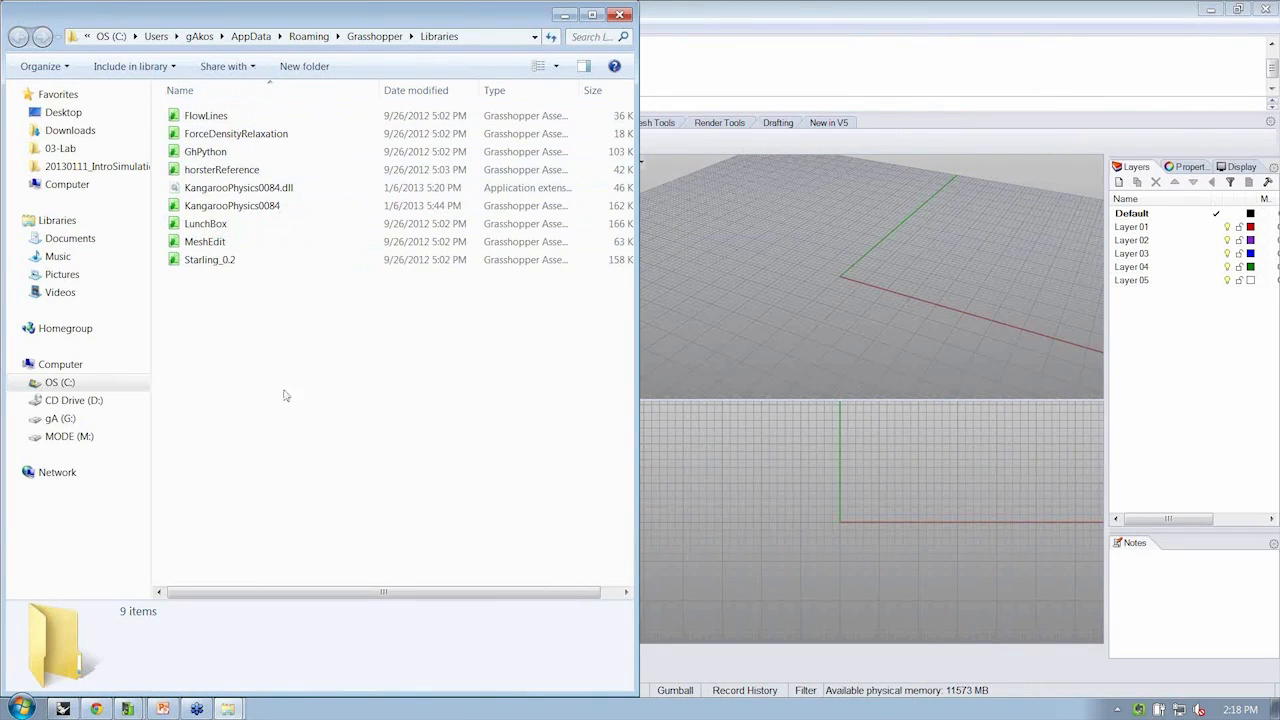
mouse_move(273, 345)
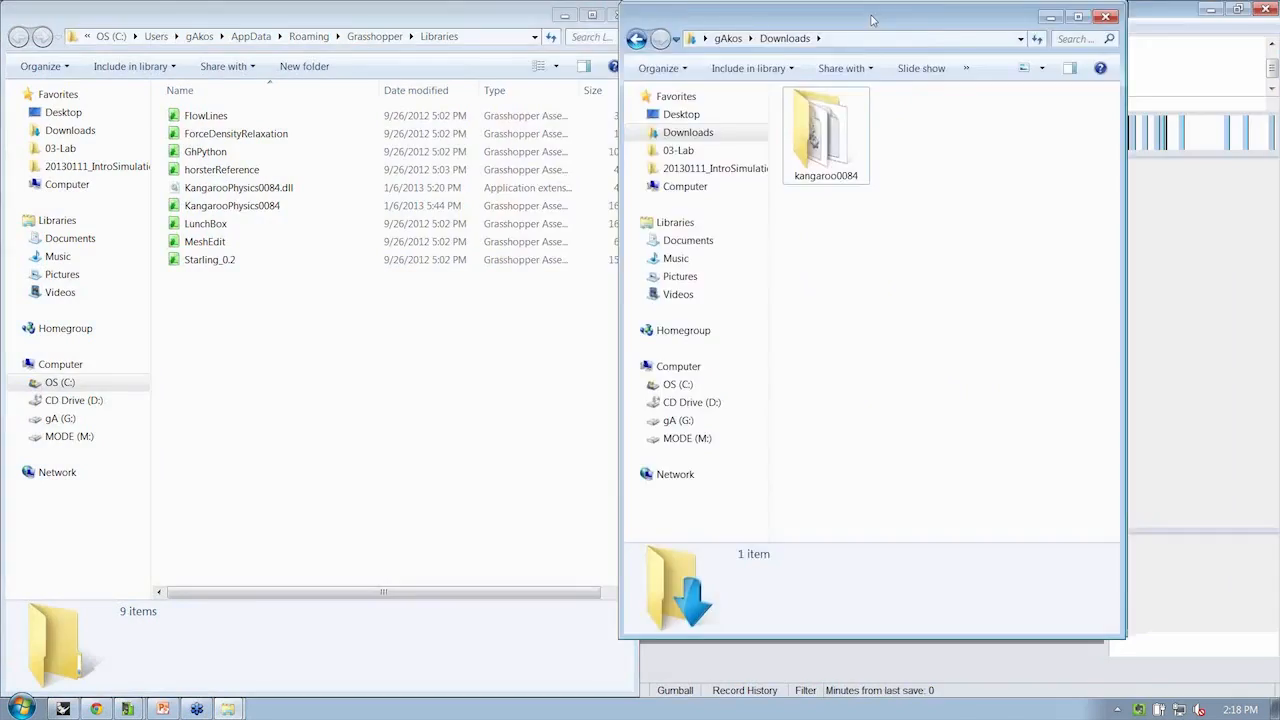
Step: Copy the KangarooPhysics0084 .gha and .dll into Libraries, replacing old versions, and open the instructions
left_click_drag(872, 20, 897, 27)
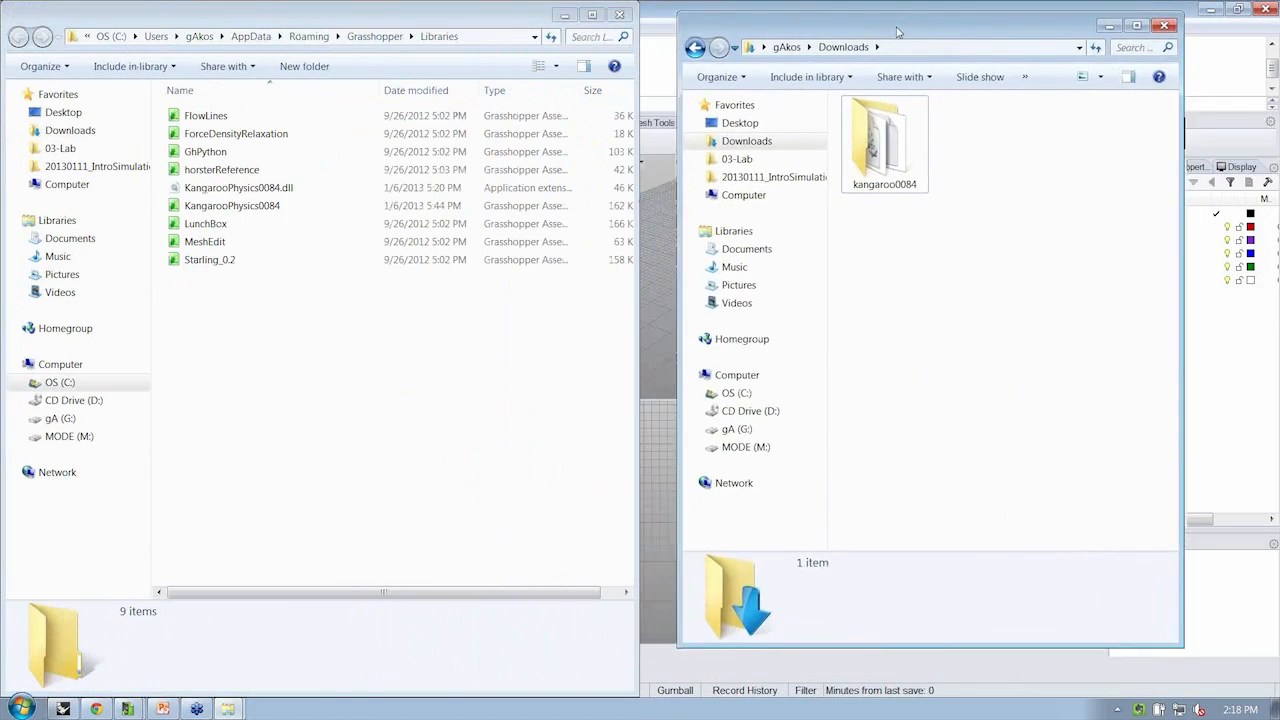
double_click(884, 140)
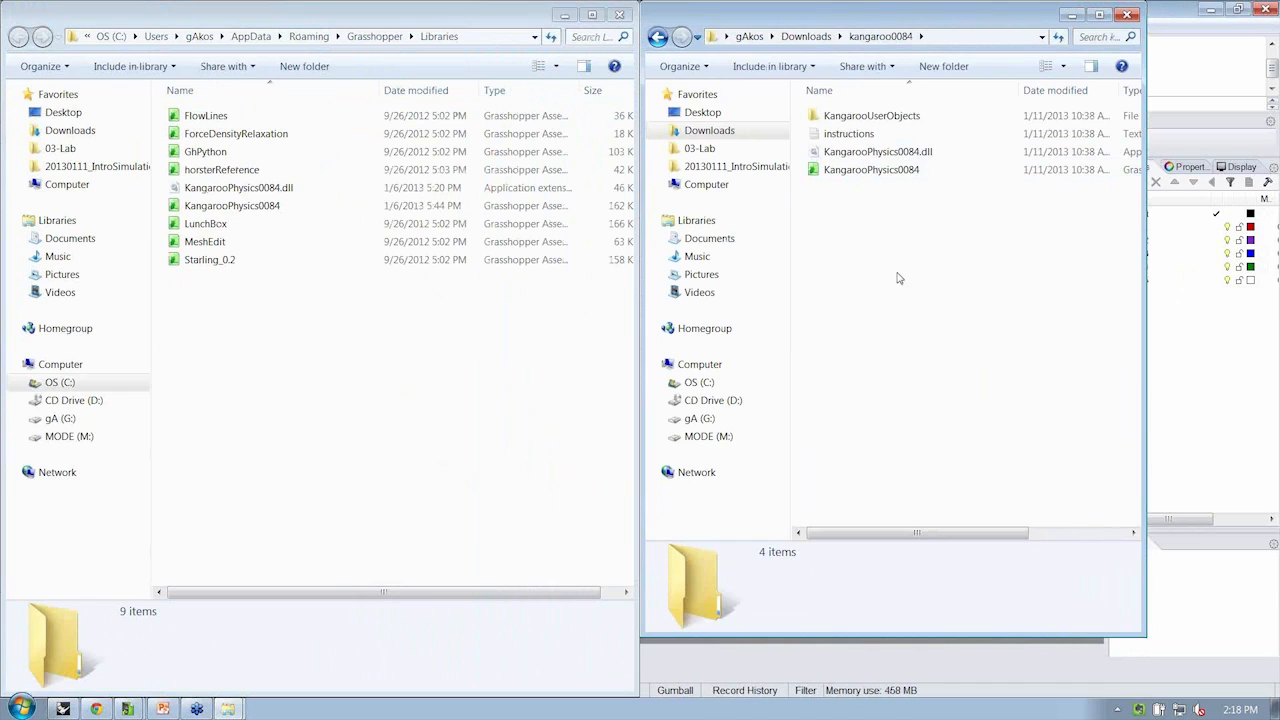
left_click(871, 169)
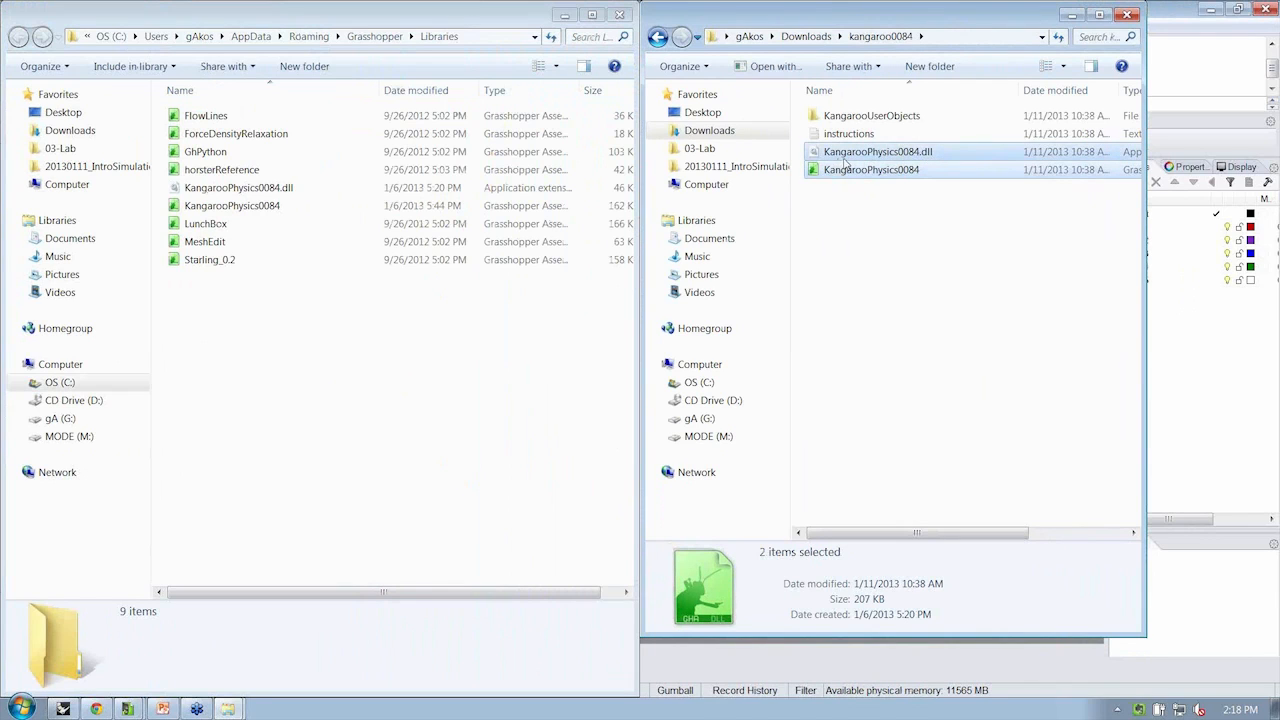
left_click_drag(870, 160, 355, 280)
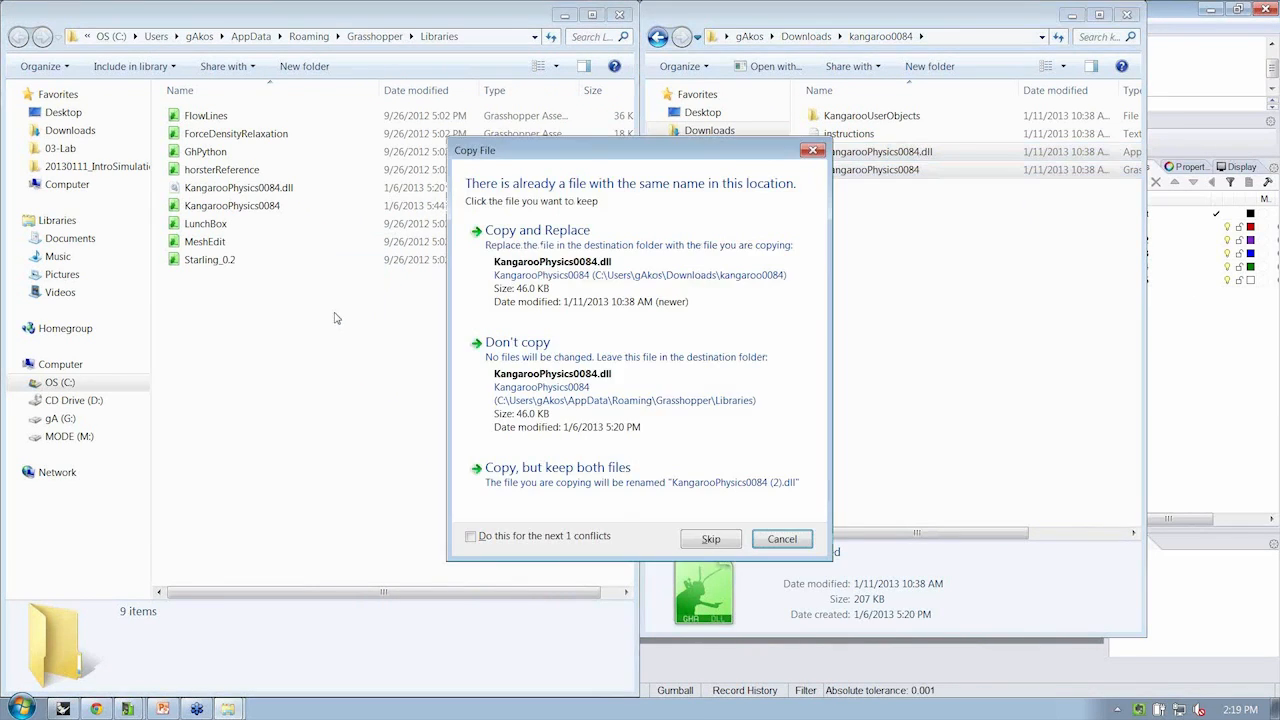
left_click(537, 230)
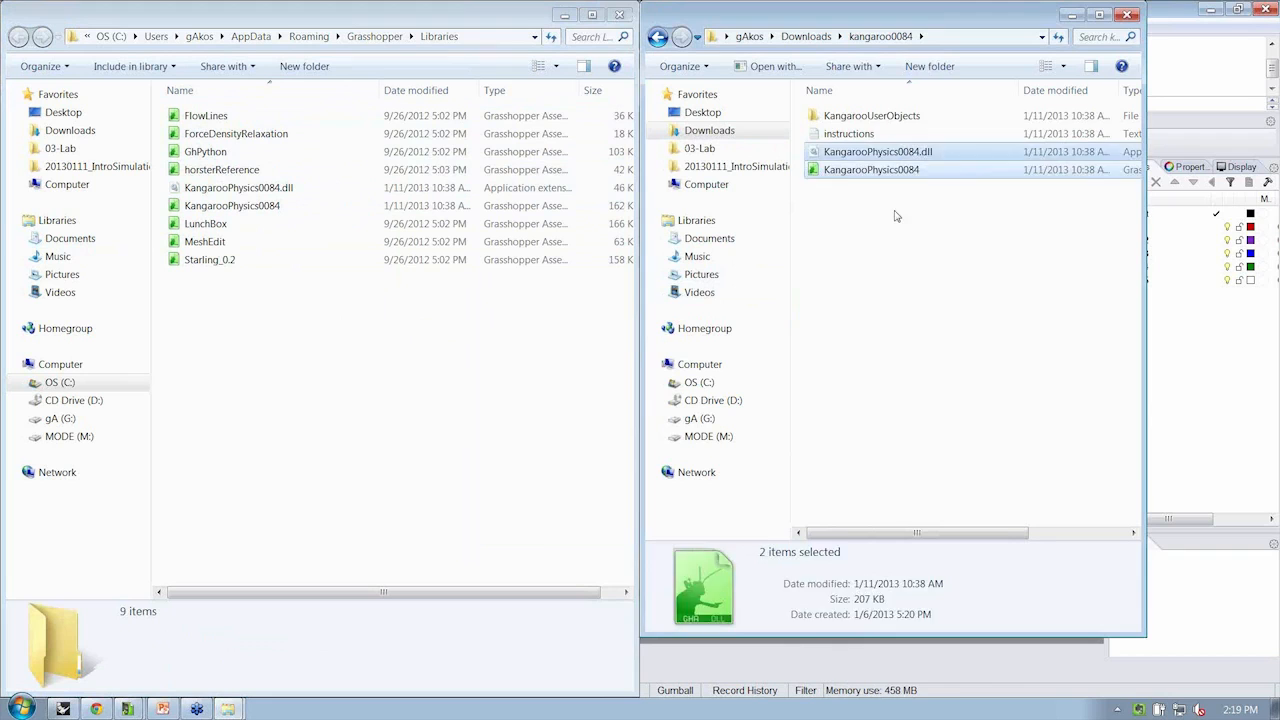
double_click(849, 133)
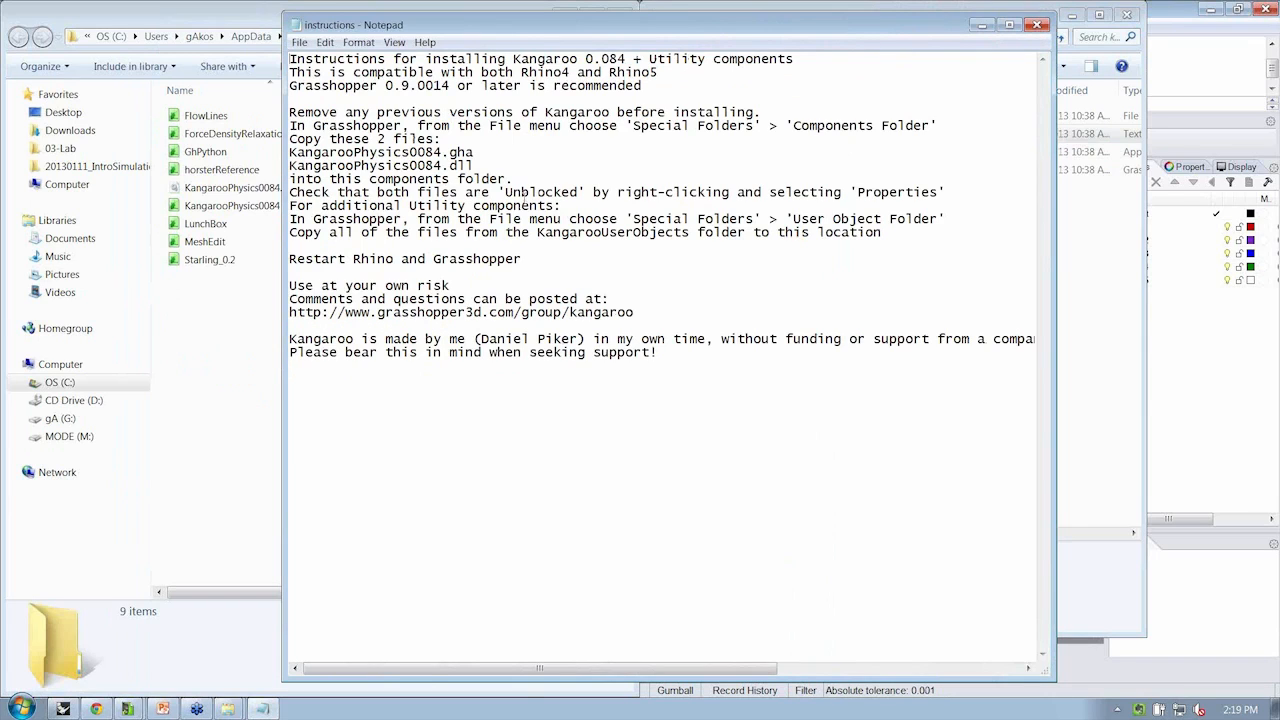
Step: Highlight the 'Check that both files are Unblocked' line in the instructions
left_click_drag(289, 192, 403, 192)
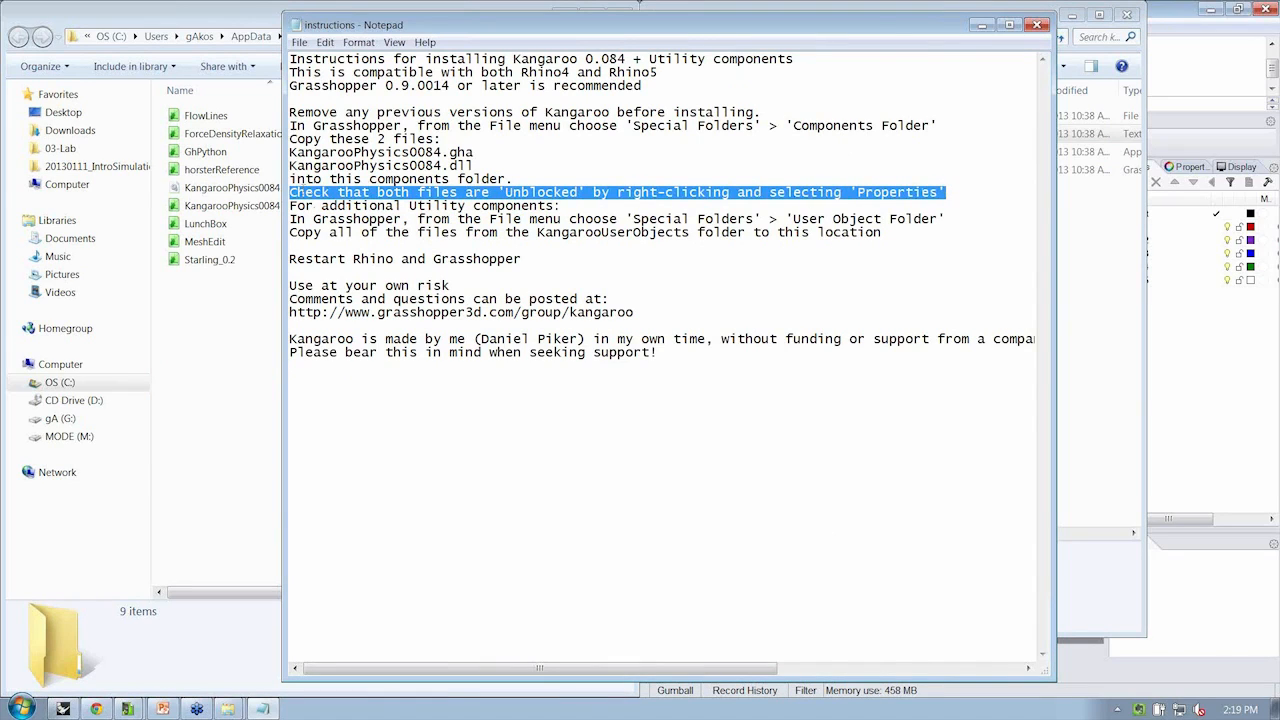
mouse_move(963, 83)
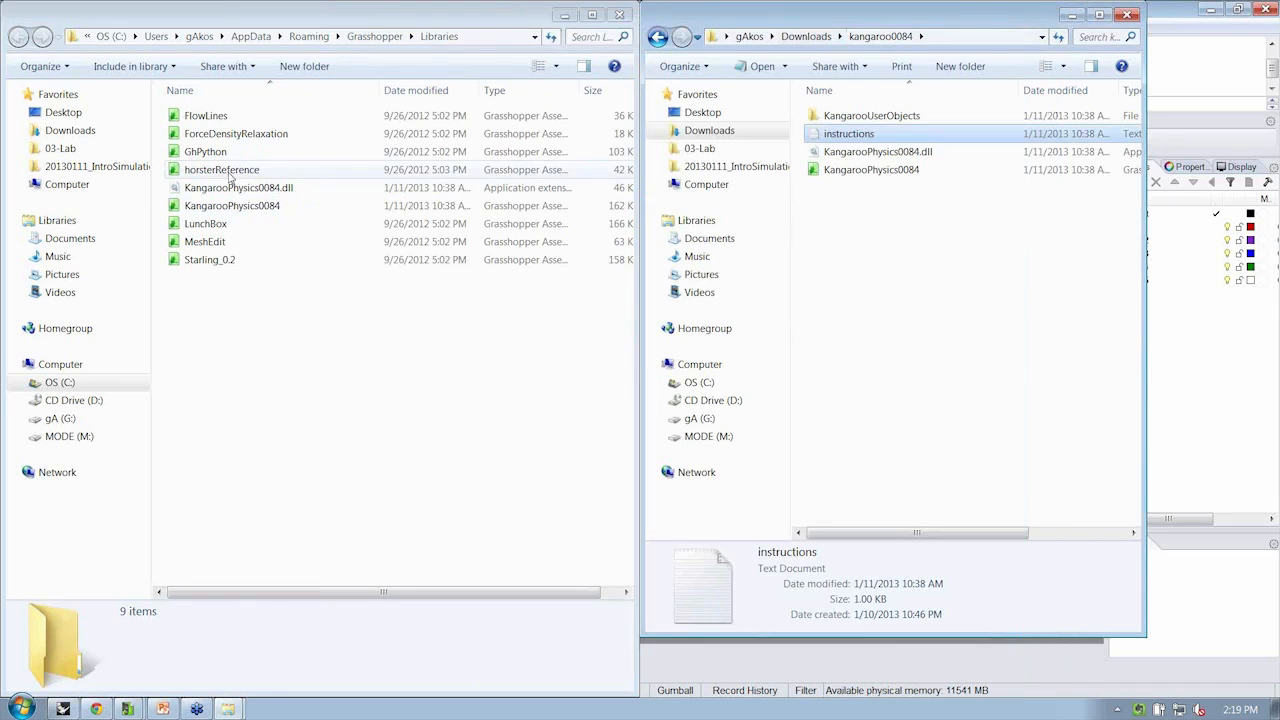
Step: Open the Properties of KangarooPhysics0084.gha in the Libraries folder
right_click(238, 187)
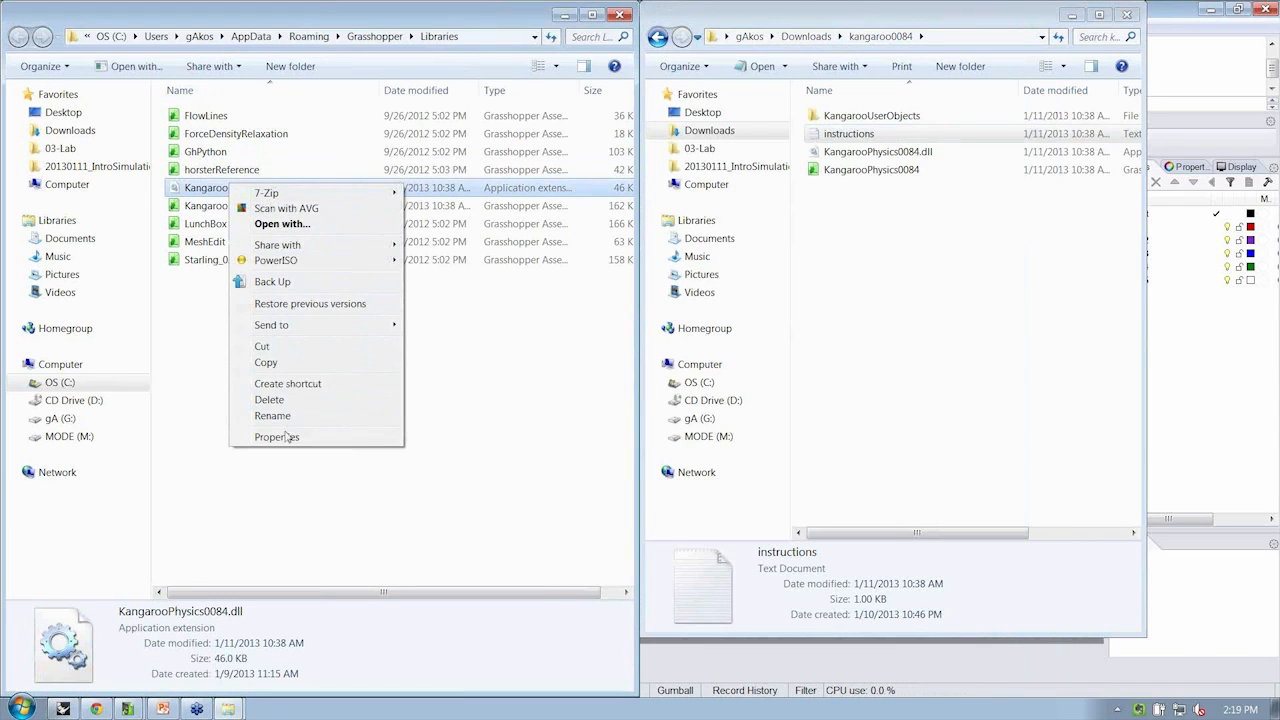
left_click(277, 436)
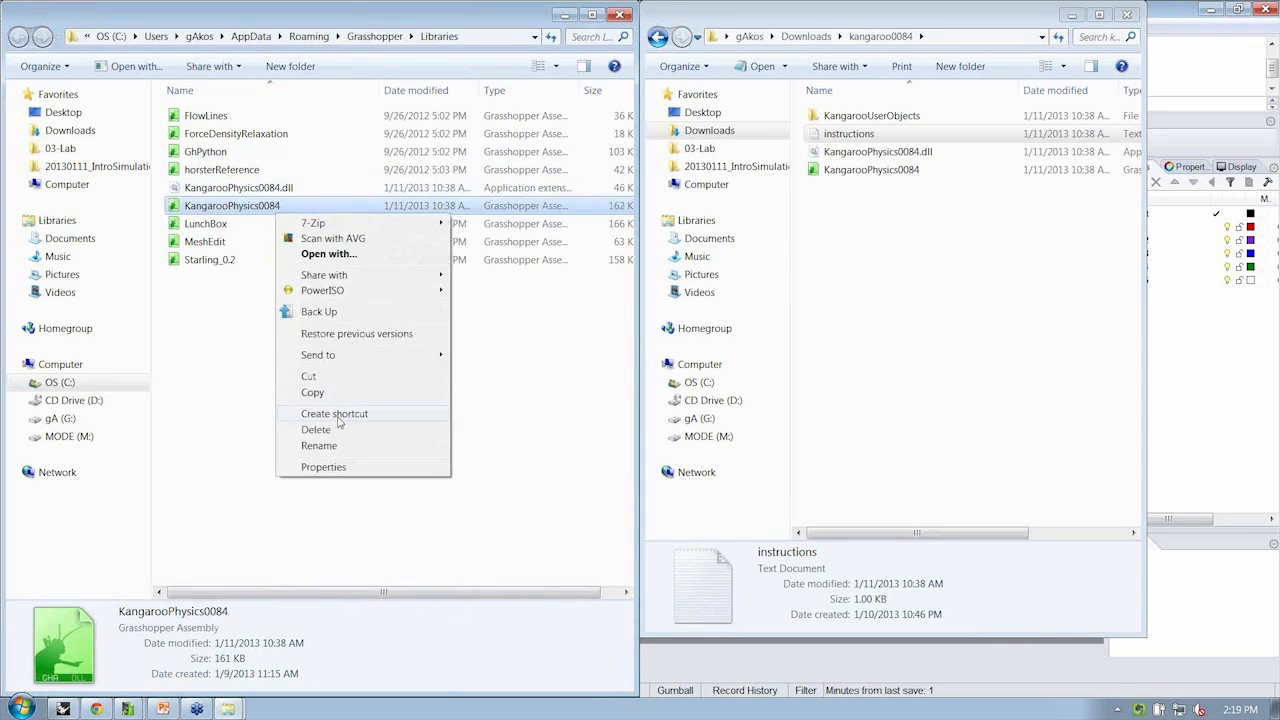
left_click(323, 467)
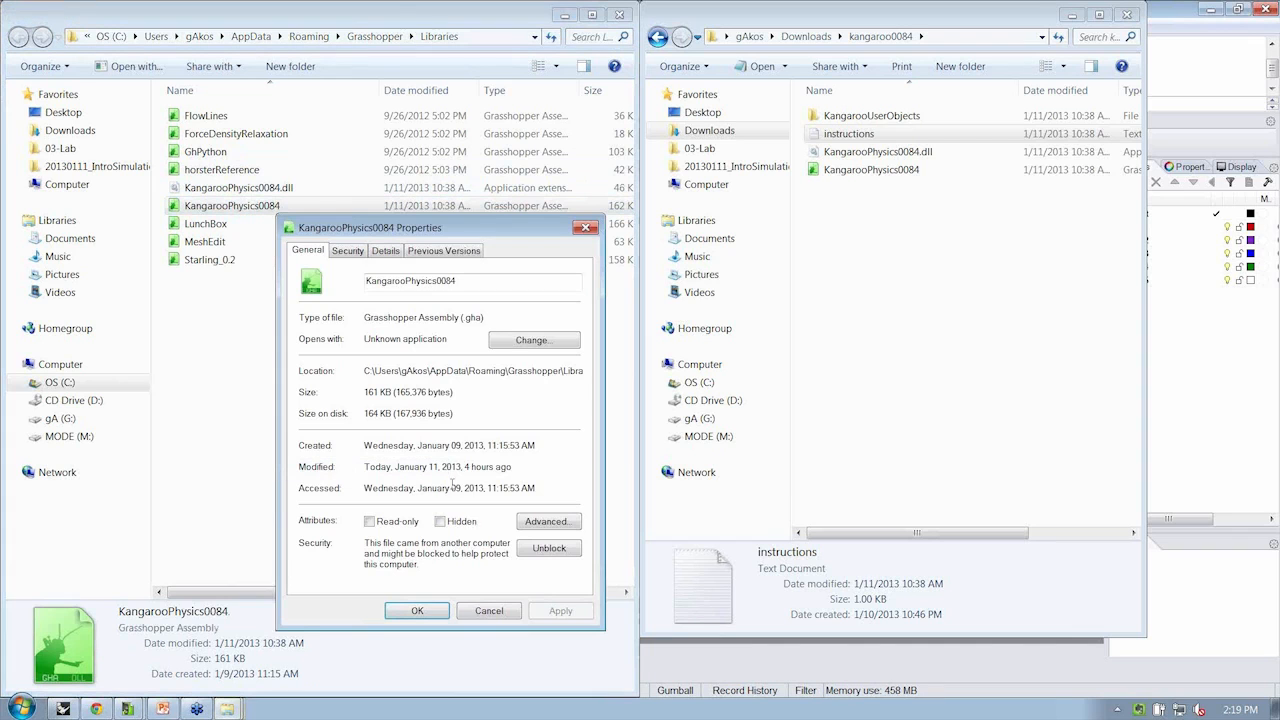
left_click(489, 611)
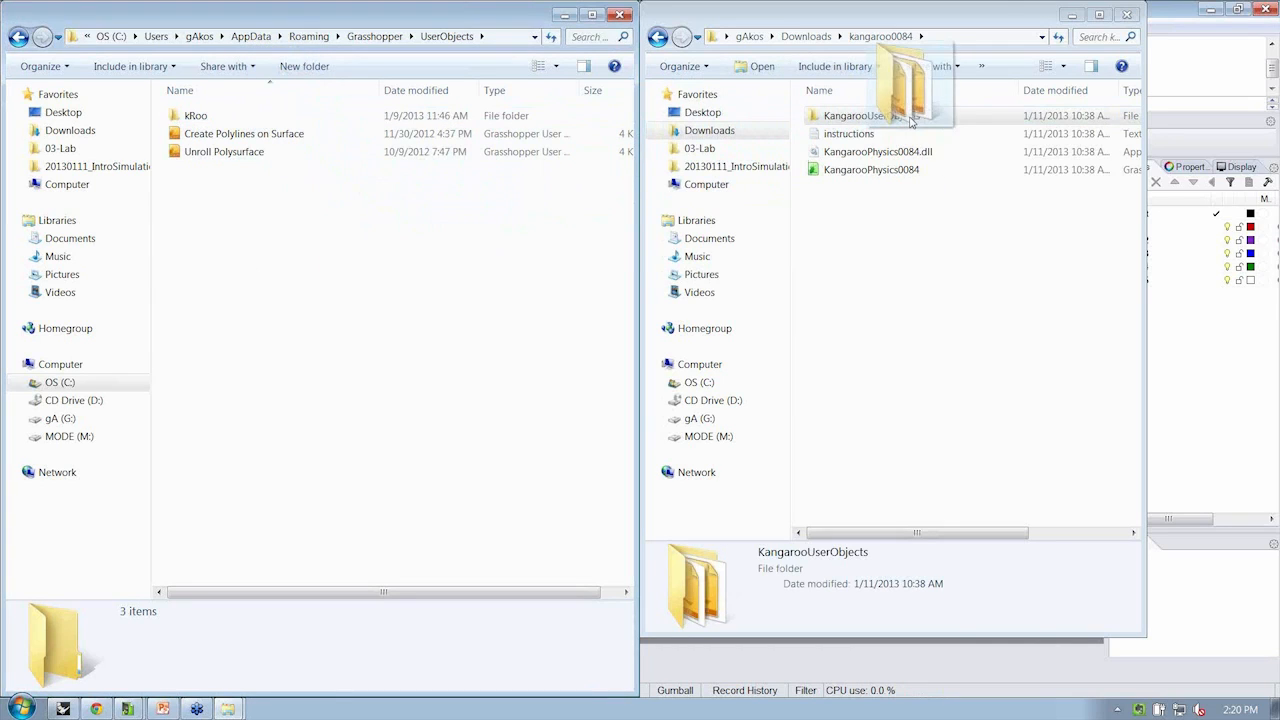
Step: Open KangarooUserObjects, view the copied files in Libraries, and close the kangaroo0084 window
double_click(880, 95)
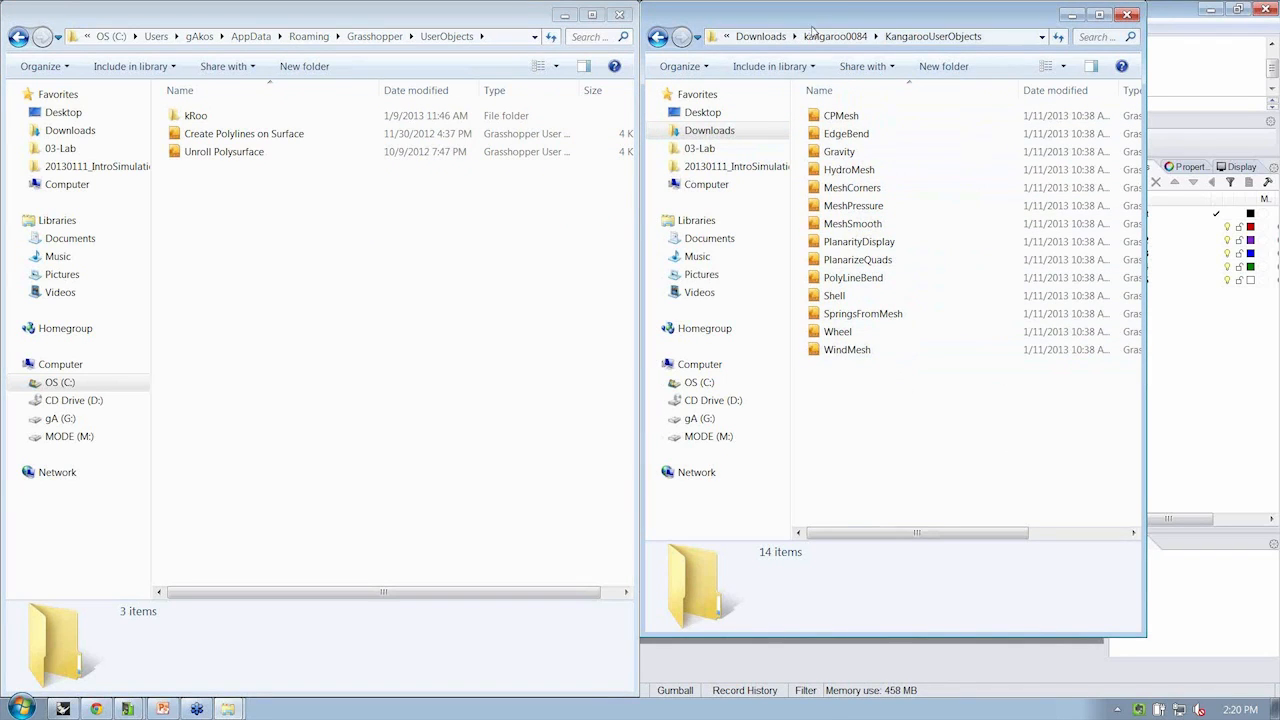
left_click(196, 115)
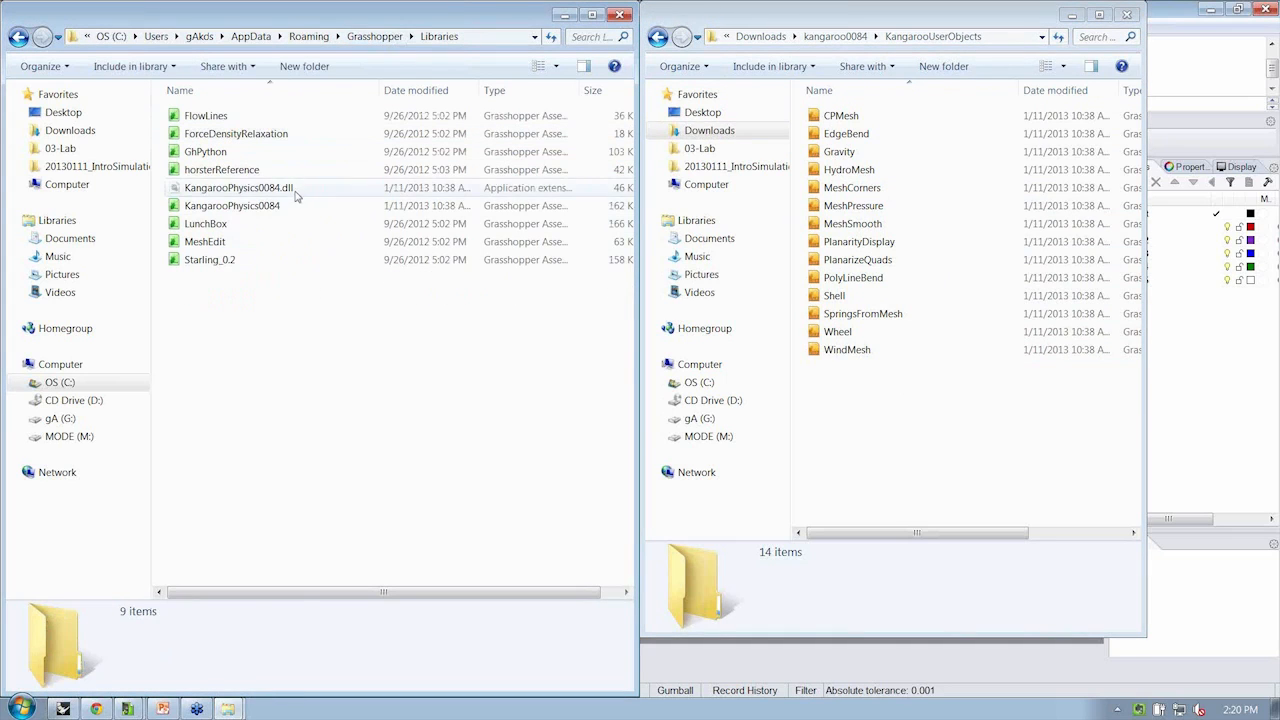
left_click(232, 205)
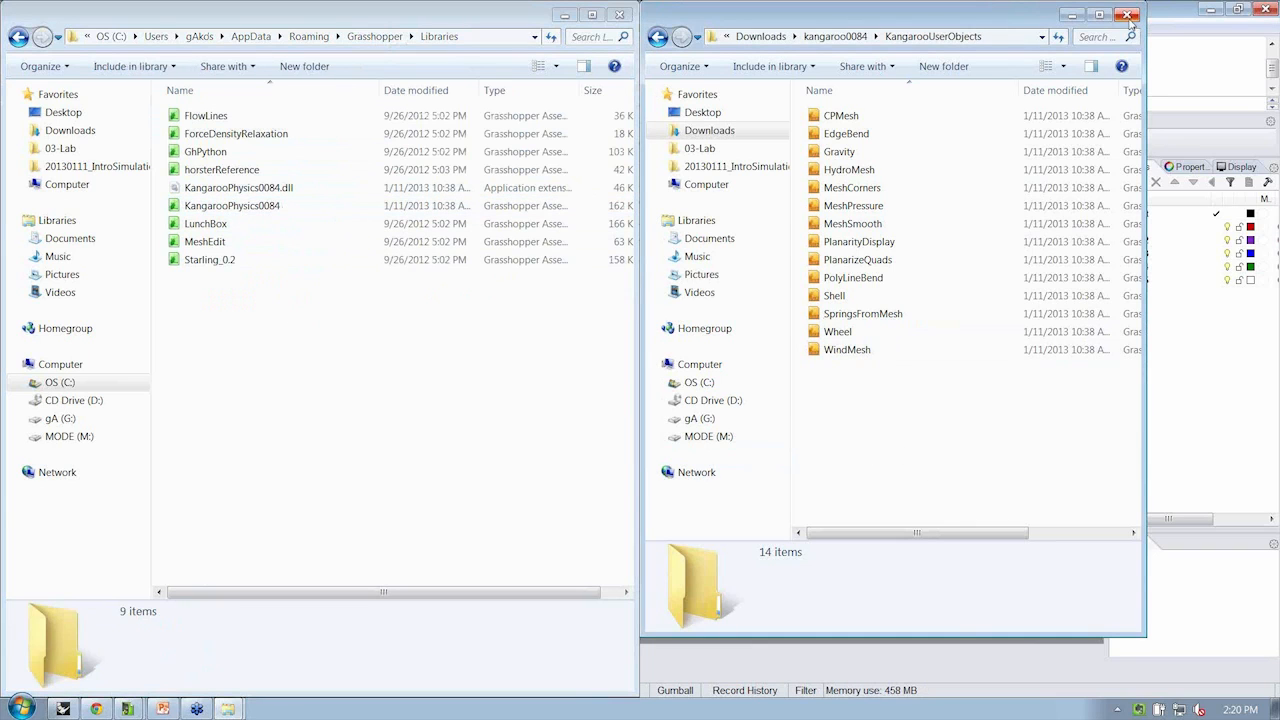
left_click(1128, 14)
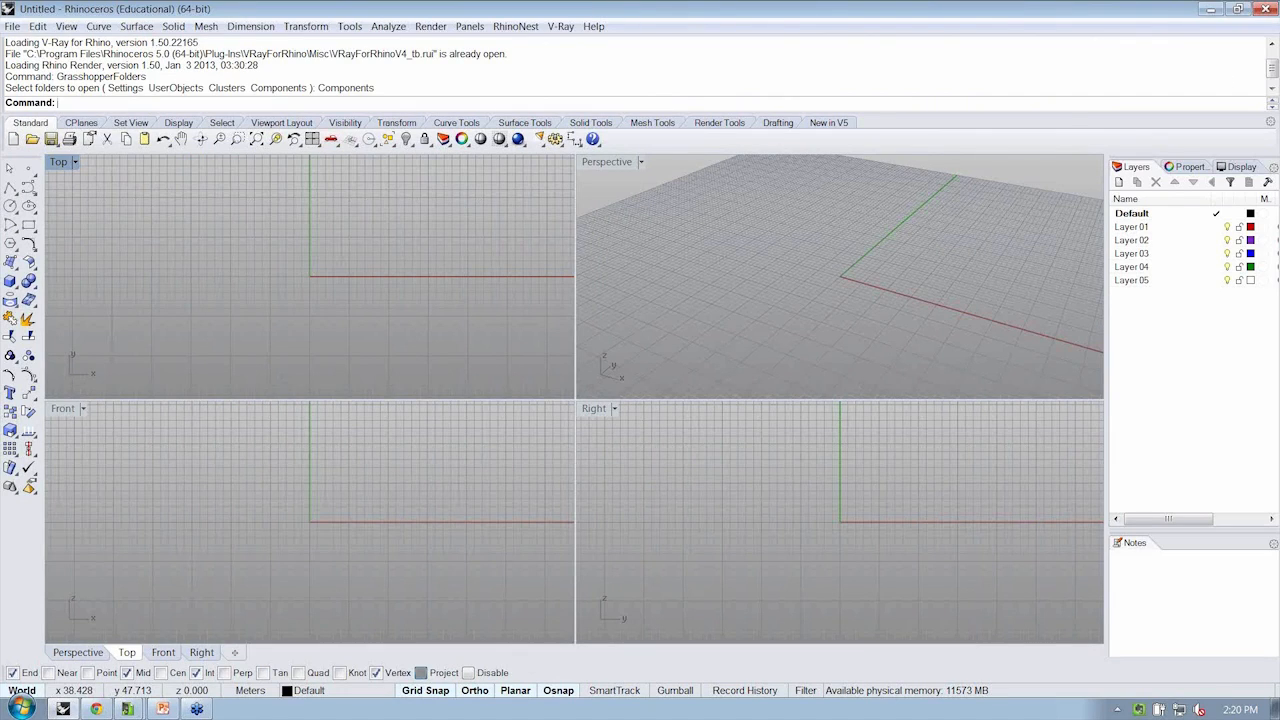
mouse_move(546, 295)
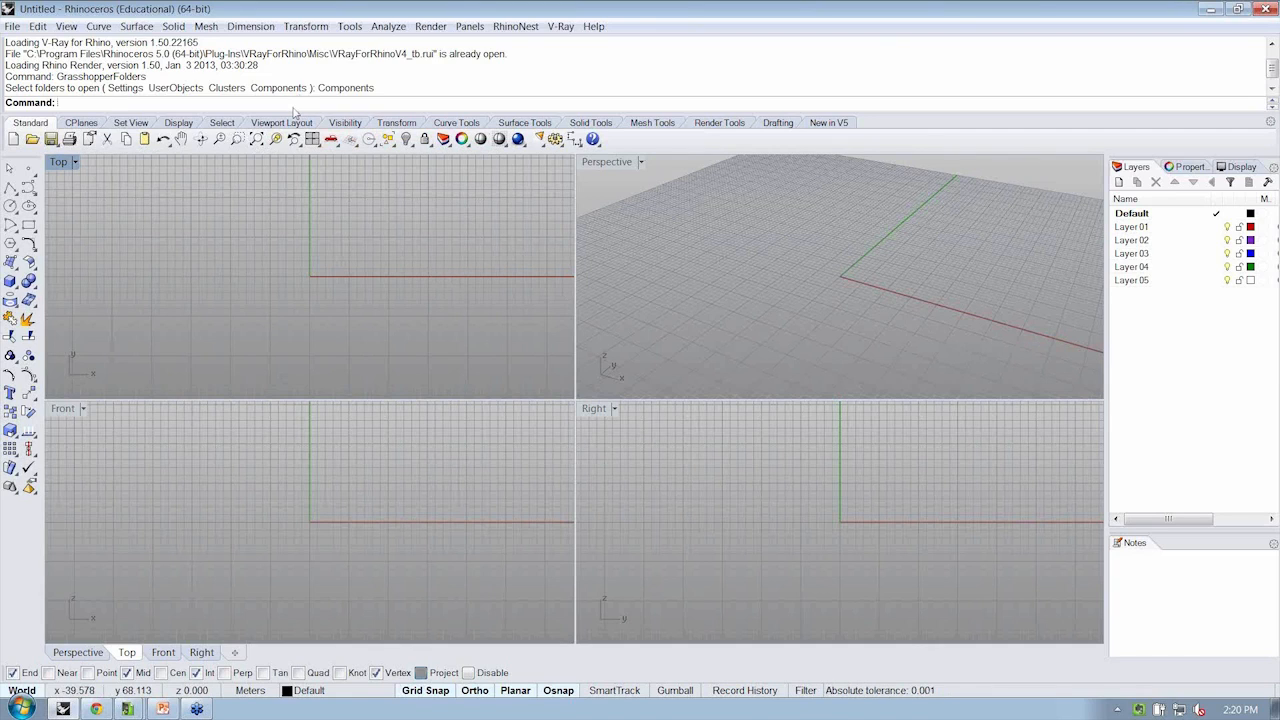
Step: Rerun GrasshopperFolders and choose Components to reopen the Libraries folder
type("GrasshopperFolders")
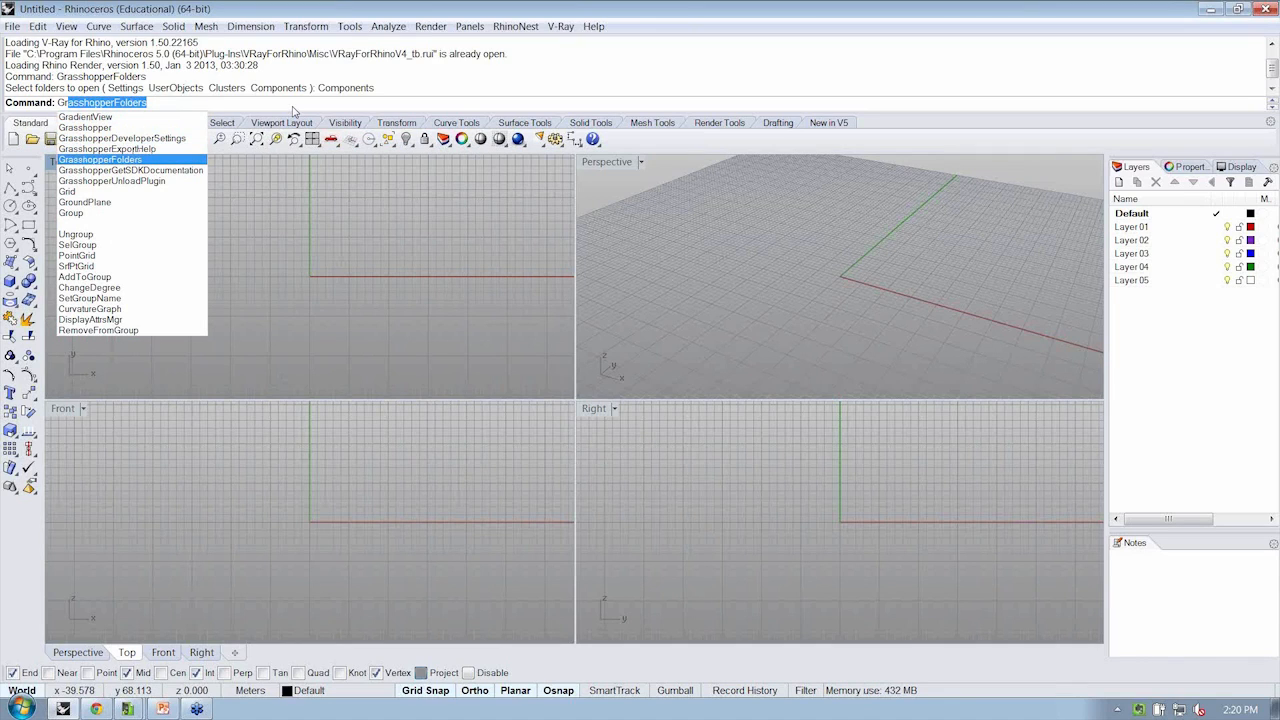
left_click(288, 102)
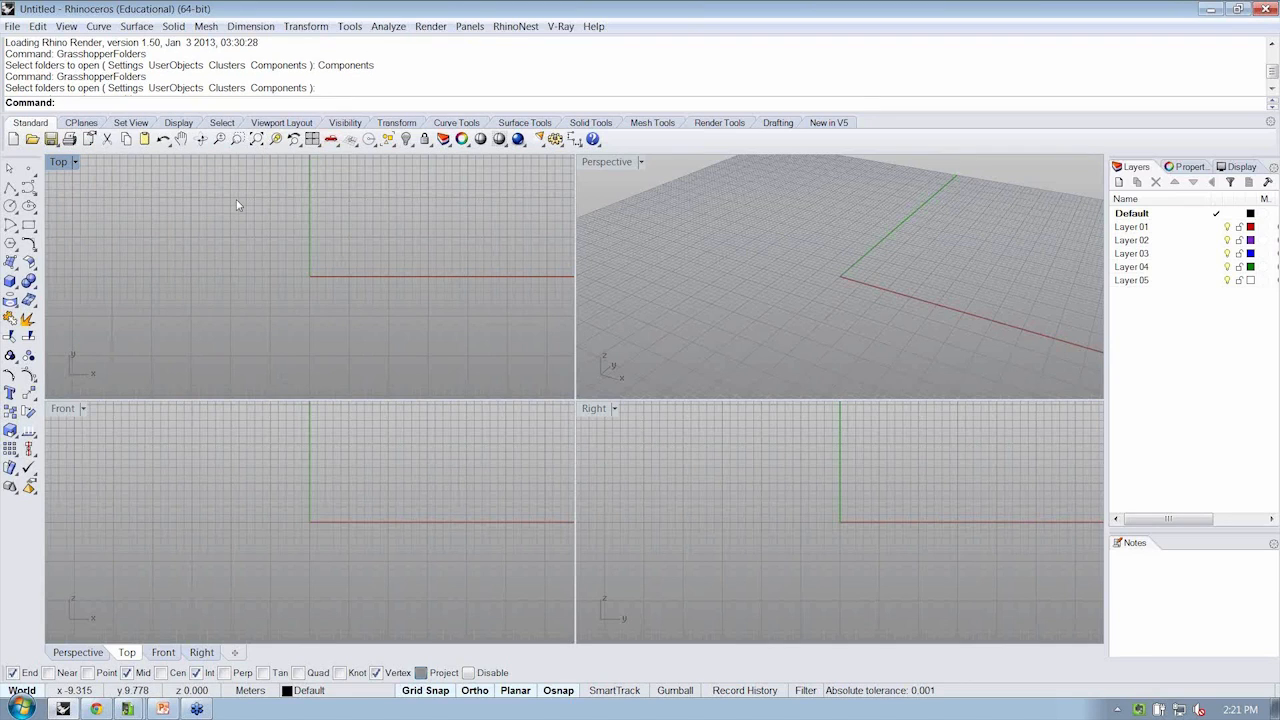
mouse_move(196, 191)
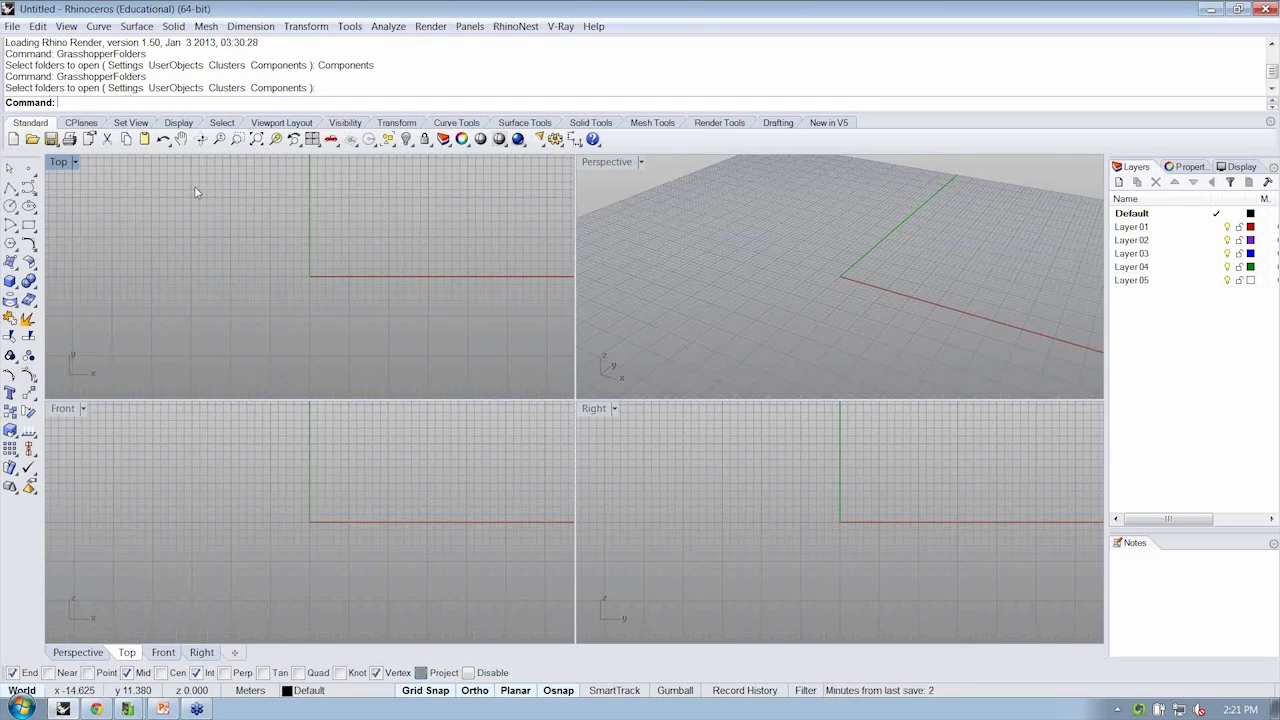
type("Cull")
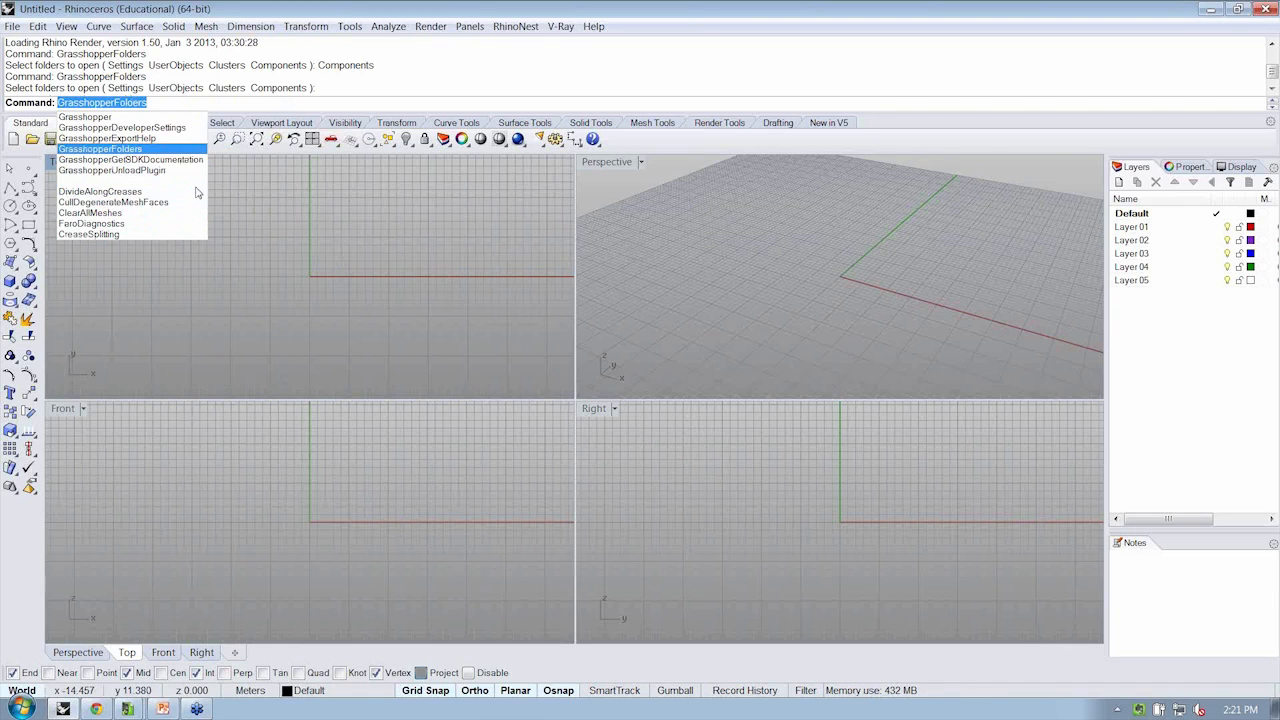
left_click(288, 102)
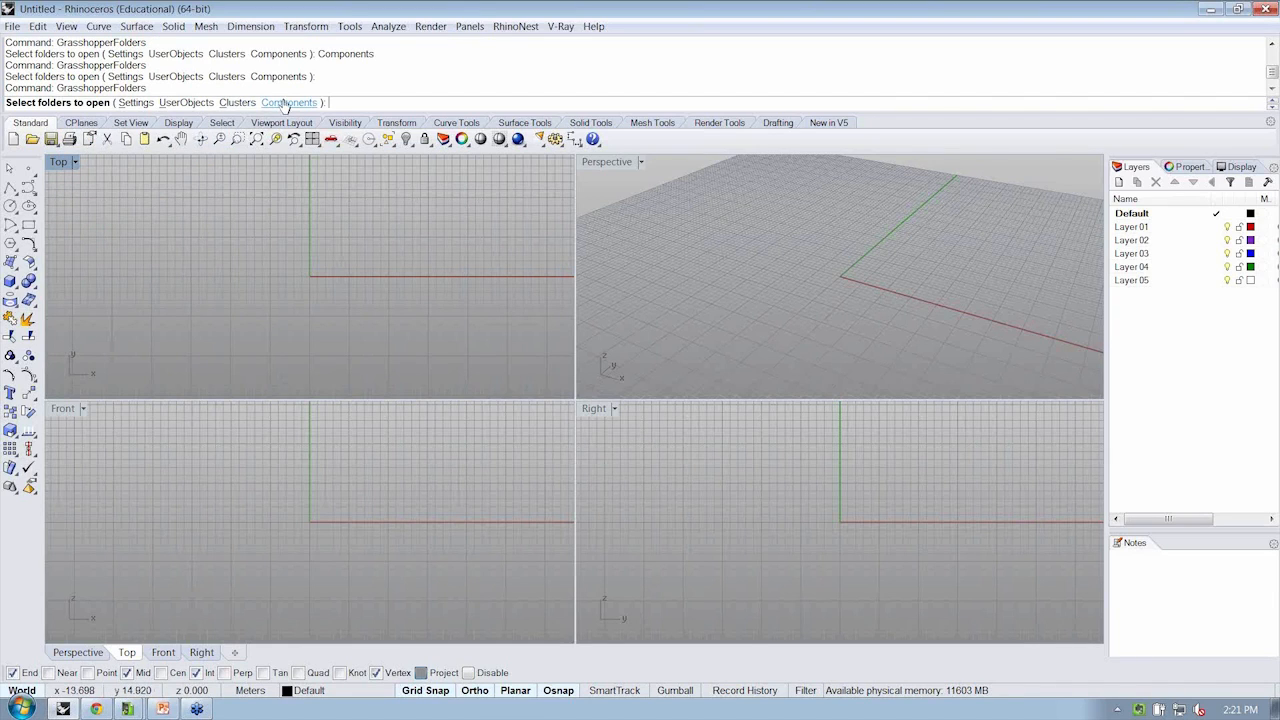
left_click(288, 102)
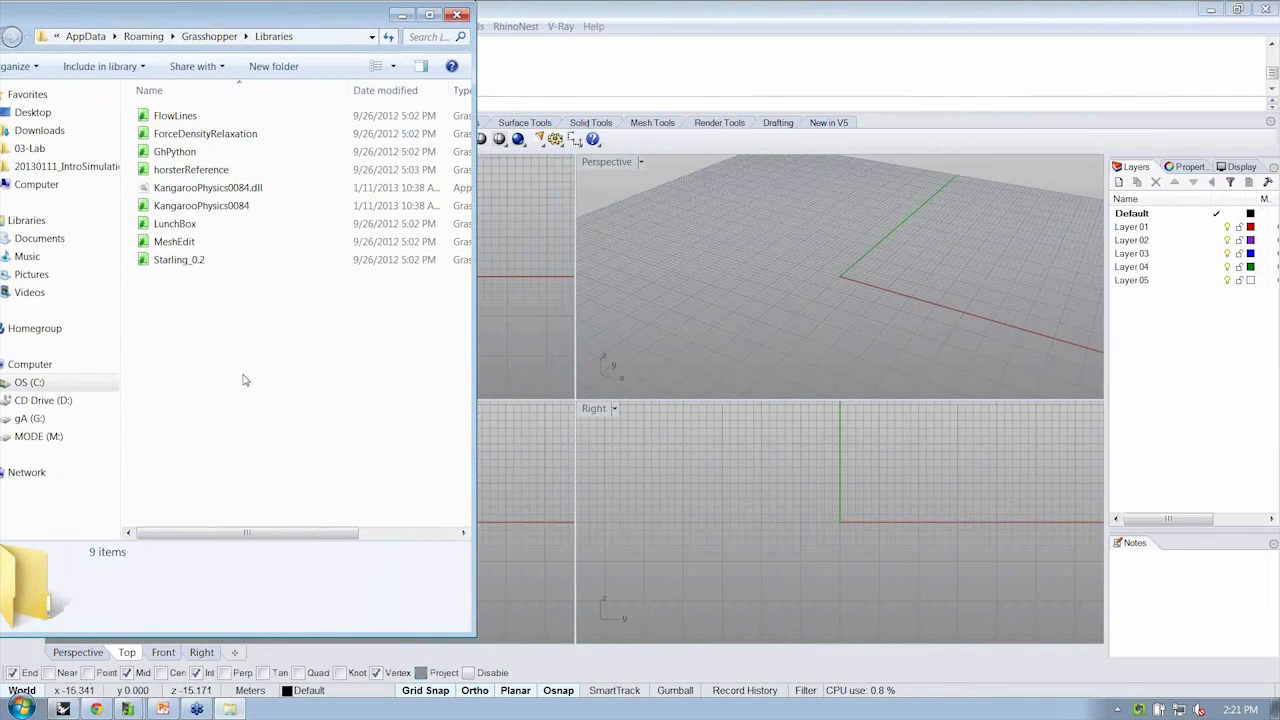
Step: Reopen Downloads\kangaroo0084 from Start and select both KangarooPhysics0084 files
left_click(17, 708)
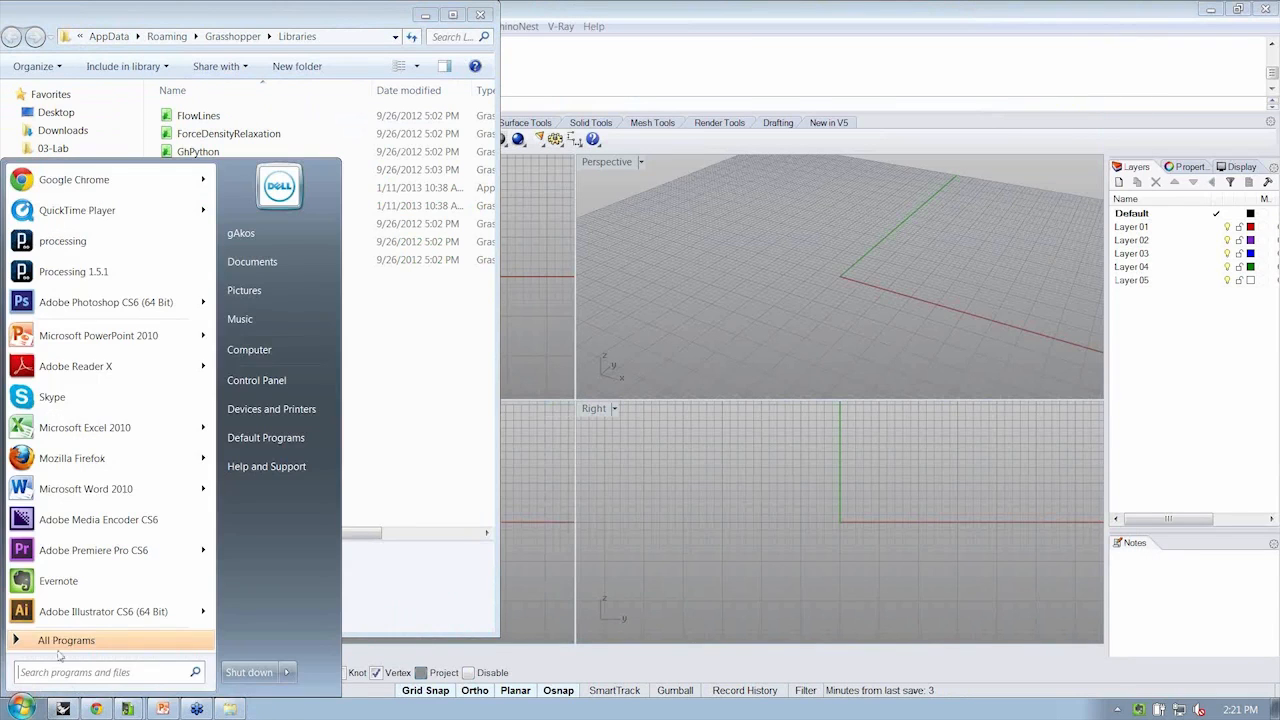
left_click(249, 349)
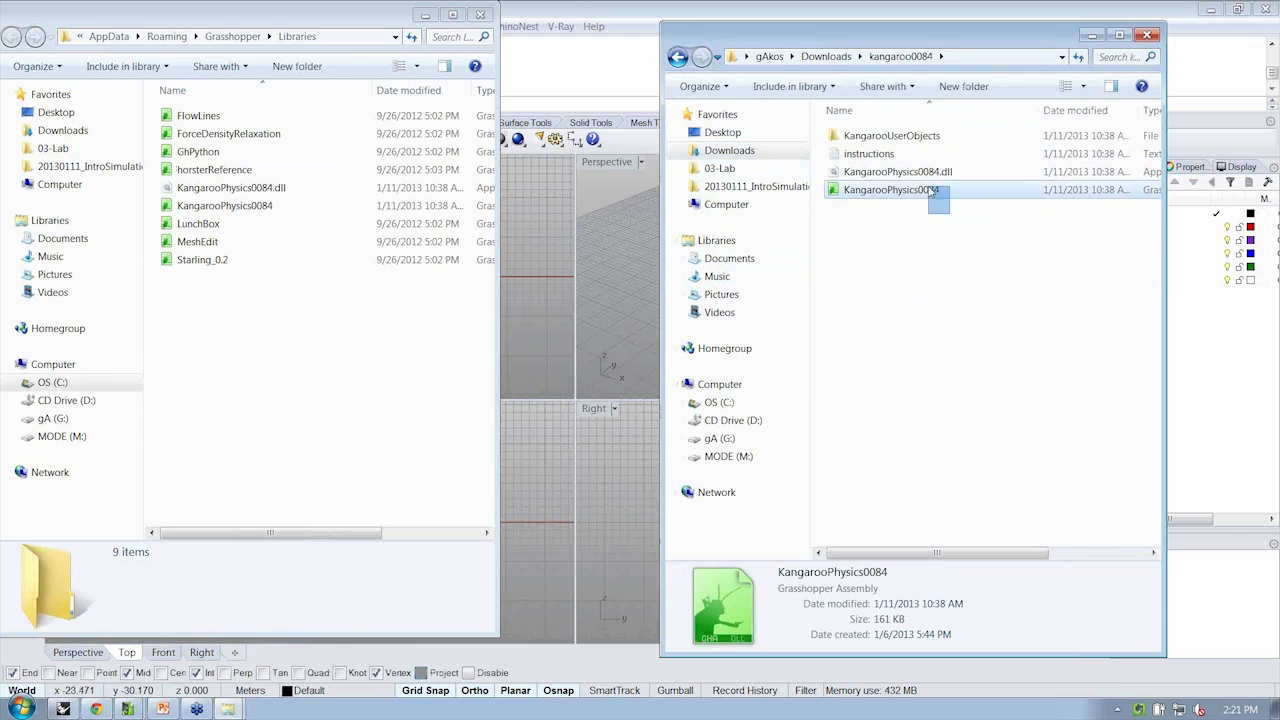
left_click_drag(890, 185, 228, 290)
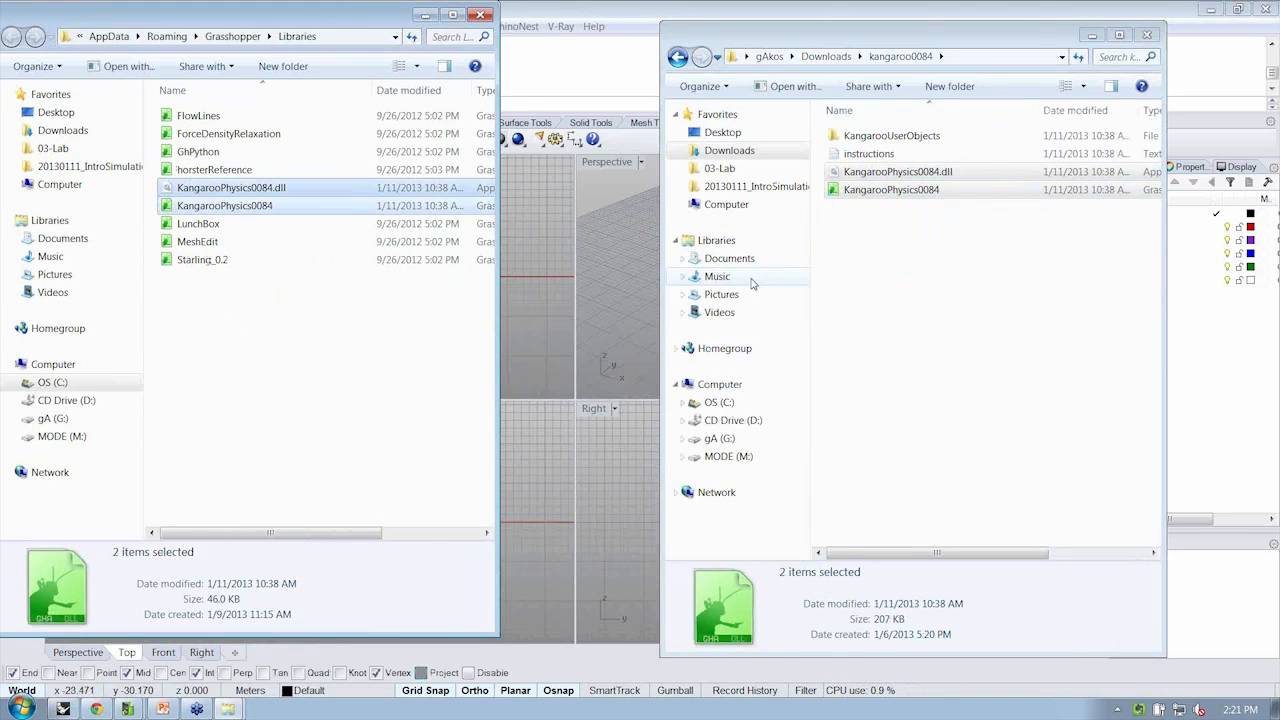
Step: Check the .dll and .gha Properties to confirm neither Kangaroo file needs unblocking
right_click(231, 187)
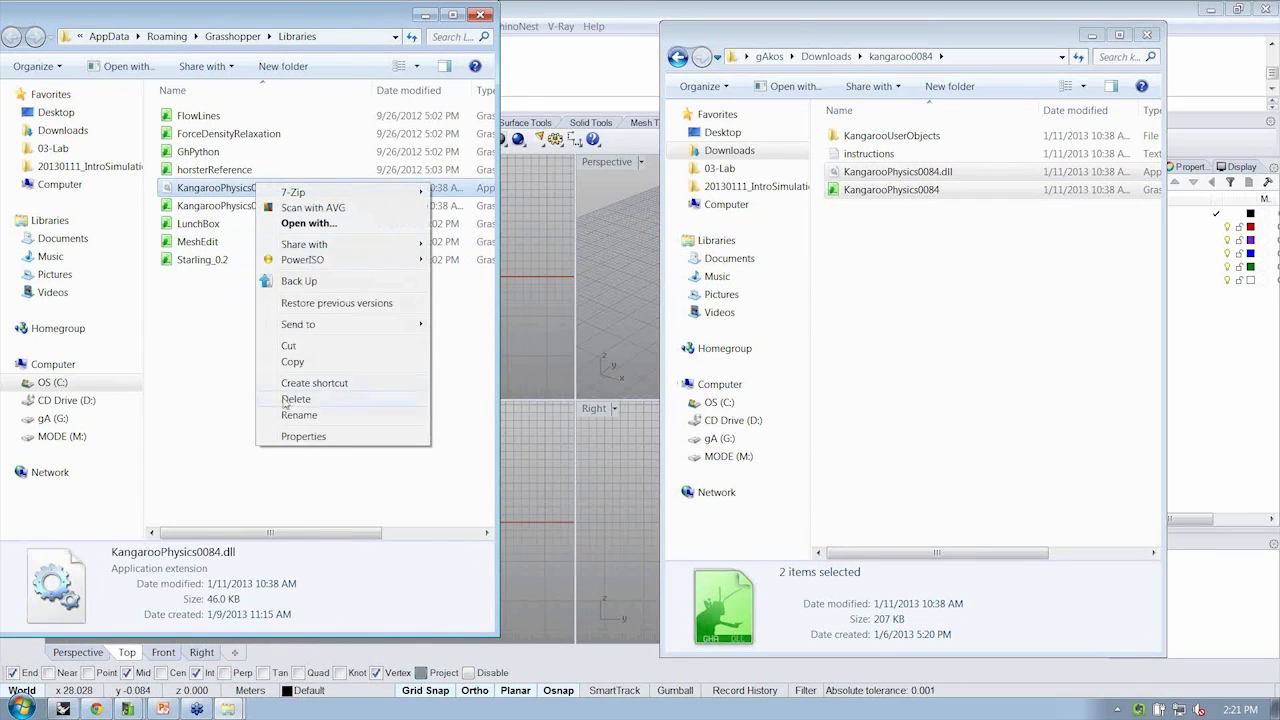
left_click(303, 436)
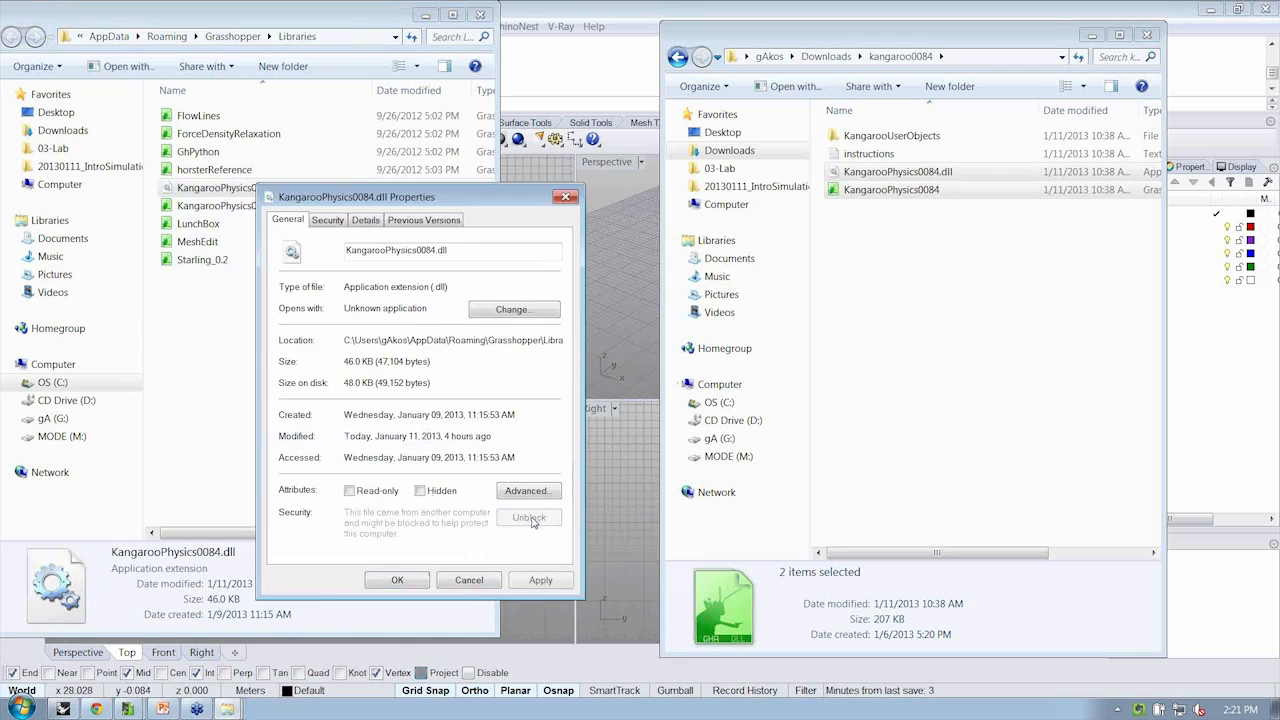
right_click(224, 205)
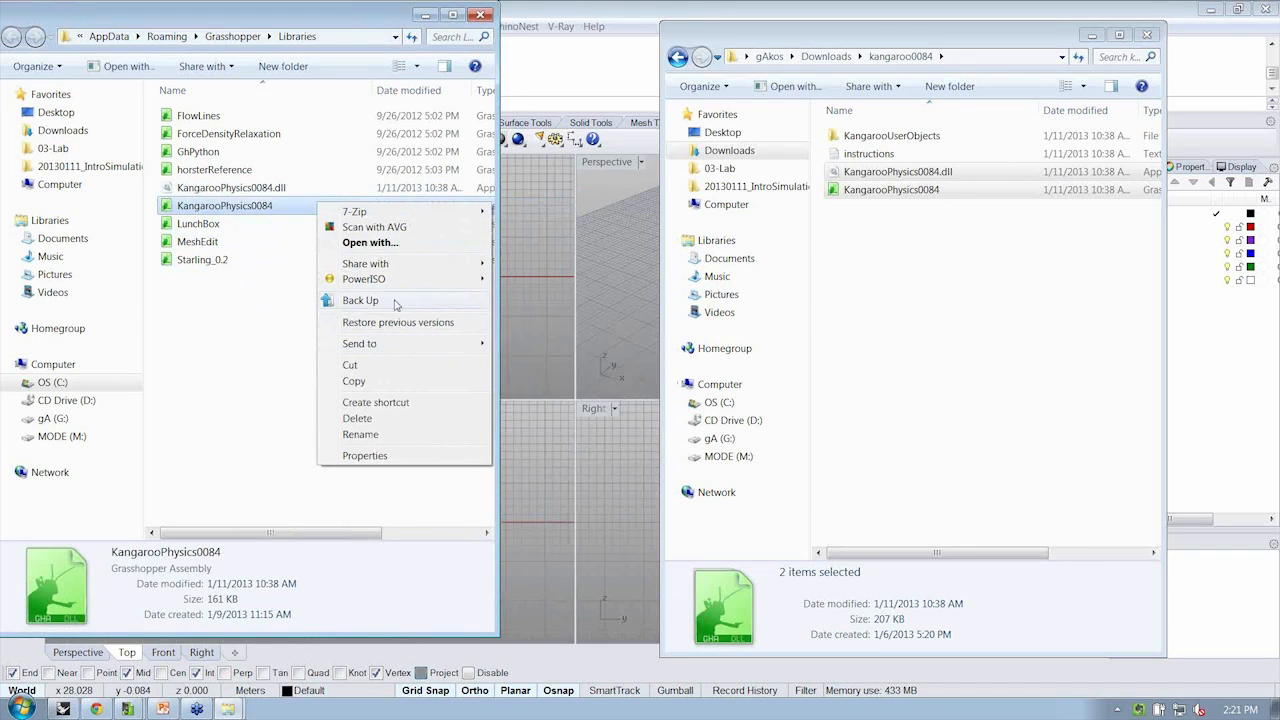
left_click(365, 455)
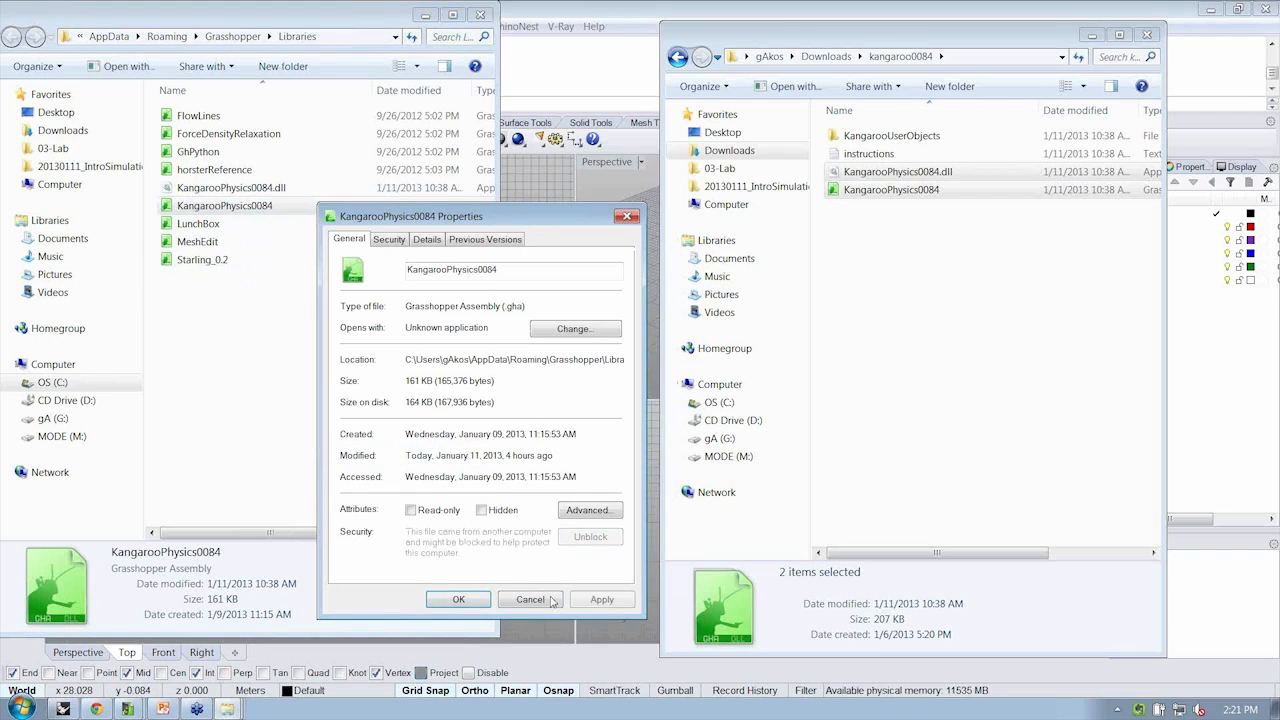
left_click(530, 599)
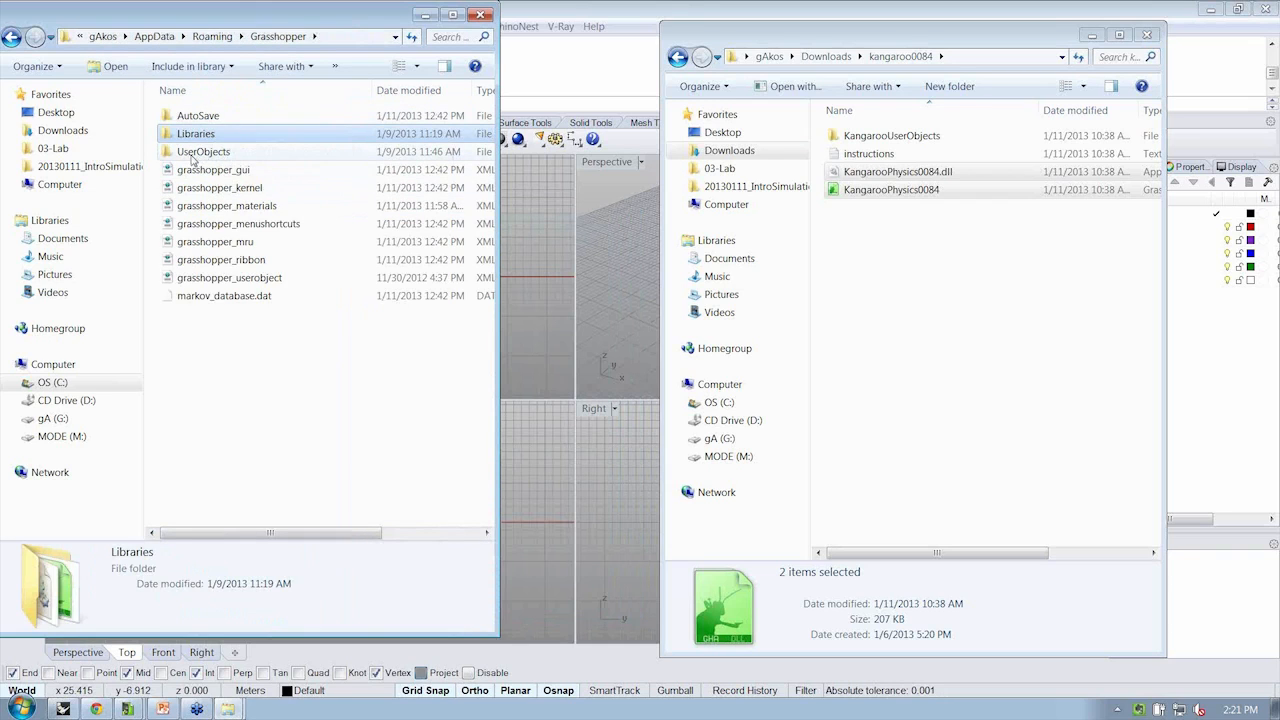
Step: Open Grasshopper's UserObjects folder and select KangarooUserObjects in the download window
double_click(203, 151)
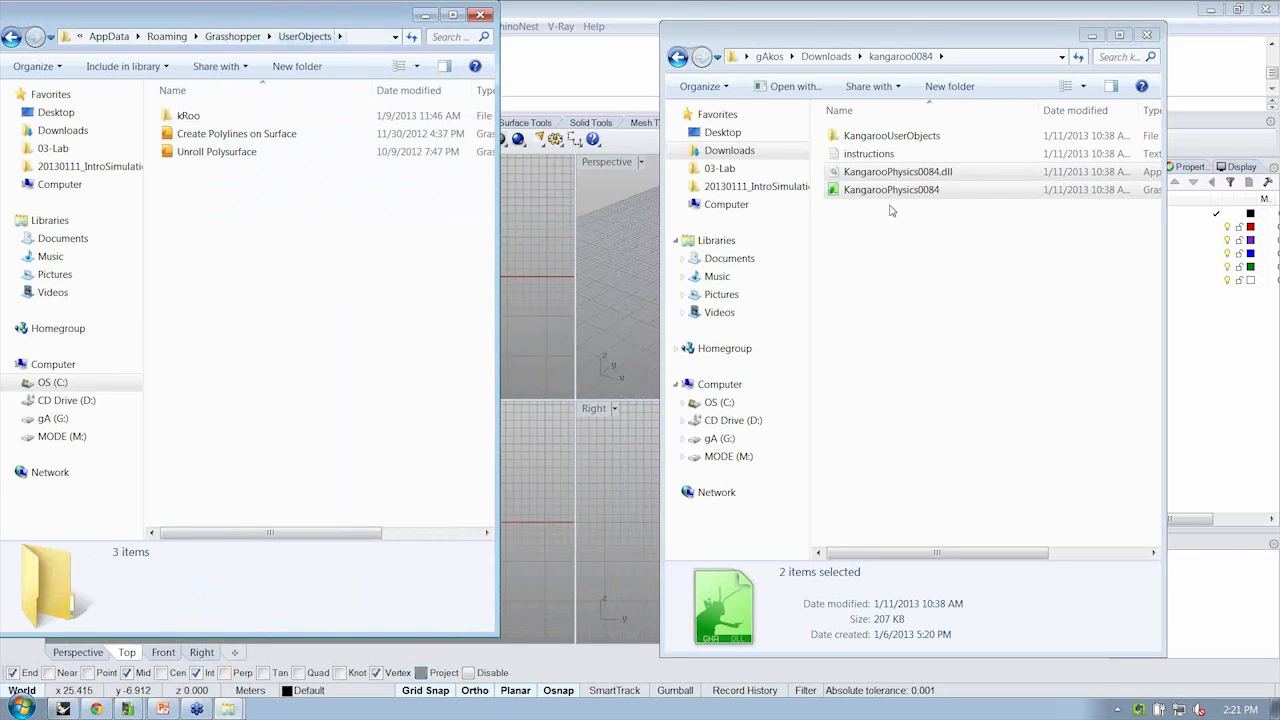
left_click(891, 135)
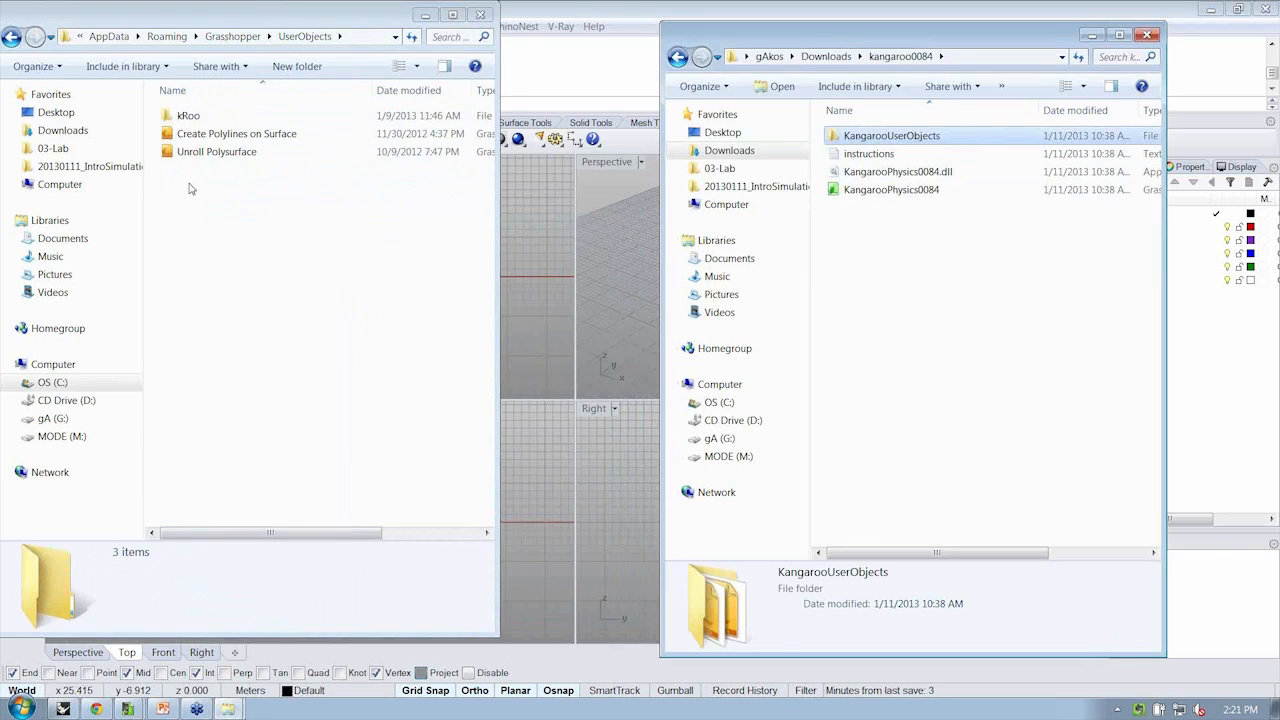